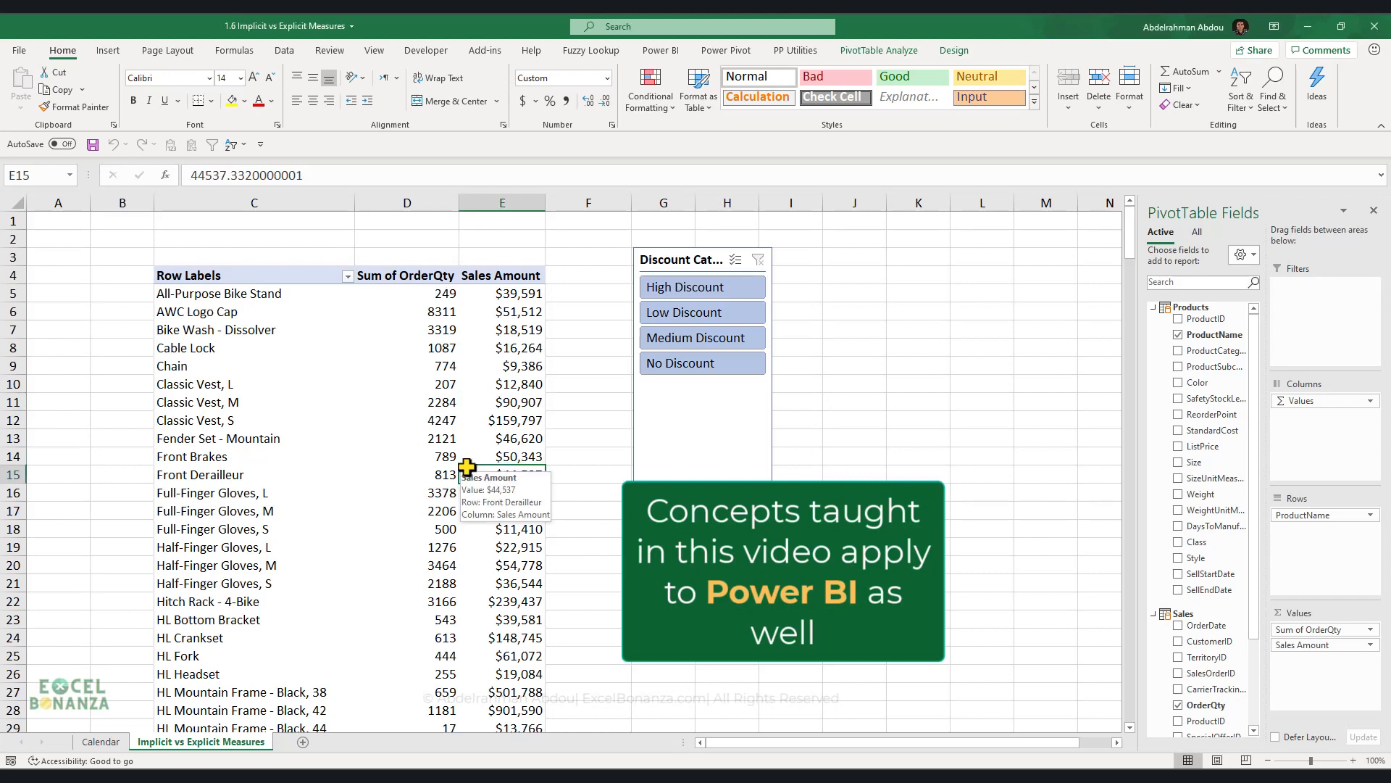
Open Value Field Settings for Sum of OrderQty, view Show Values As, then return to Summarize Values By
click(406, 311)
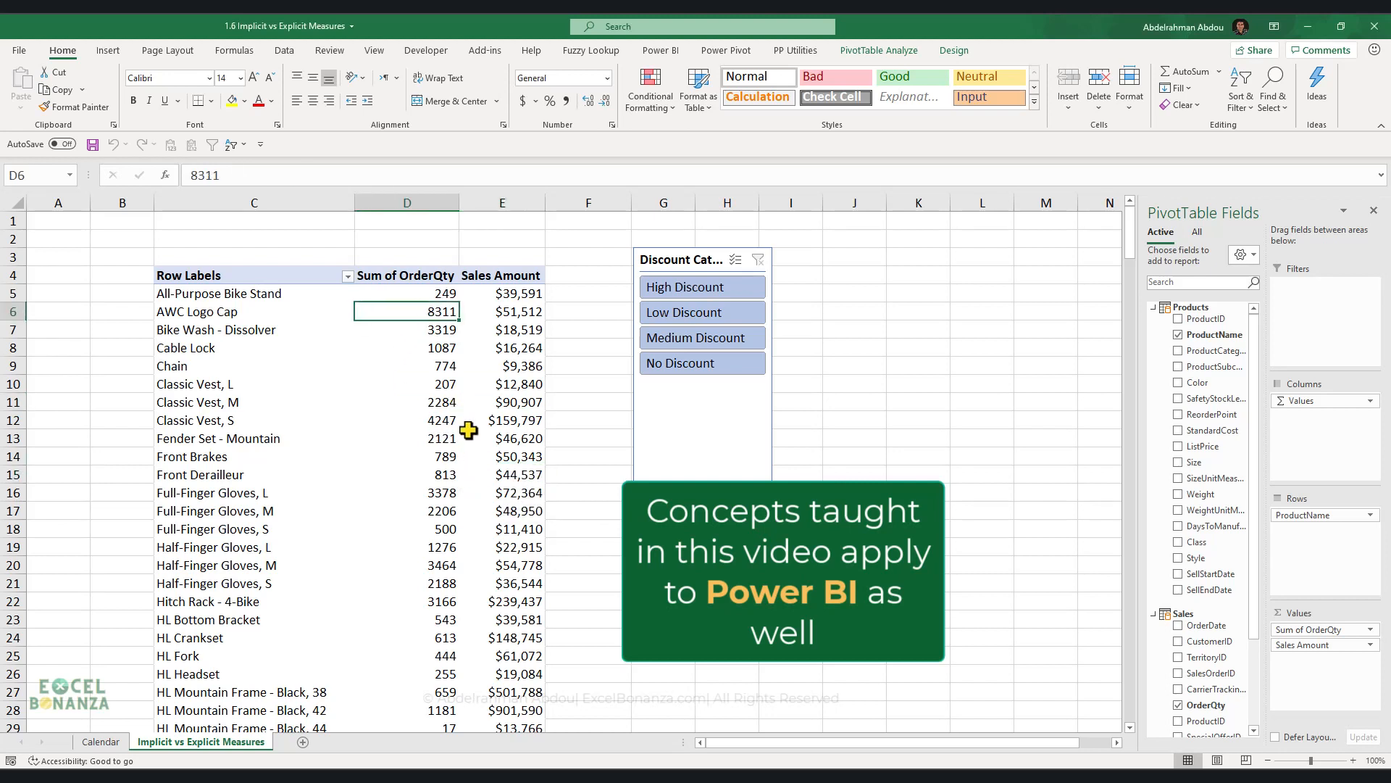
click(501, 311)
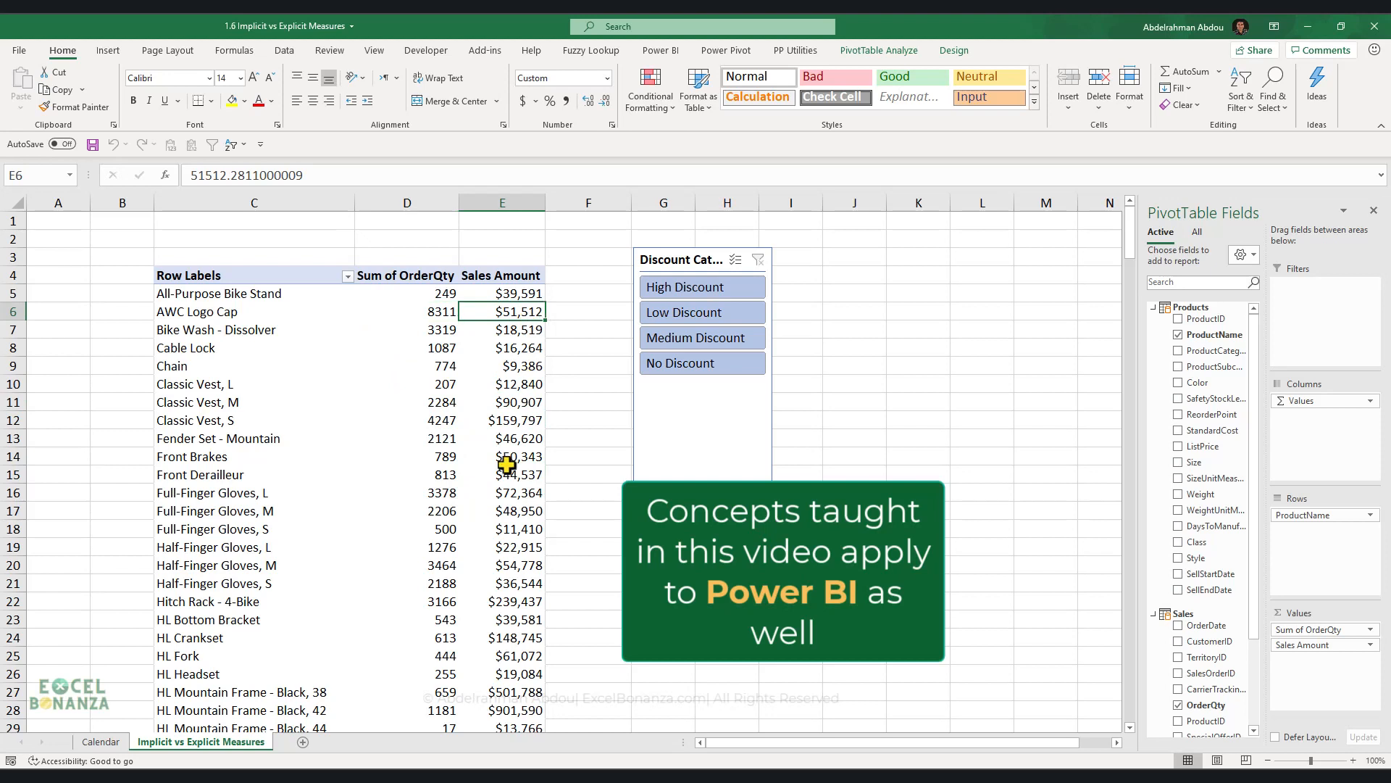
mouse_move(446, 371)
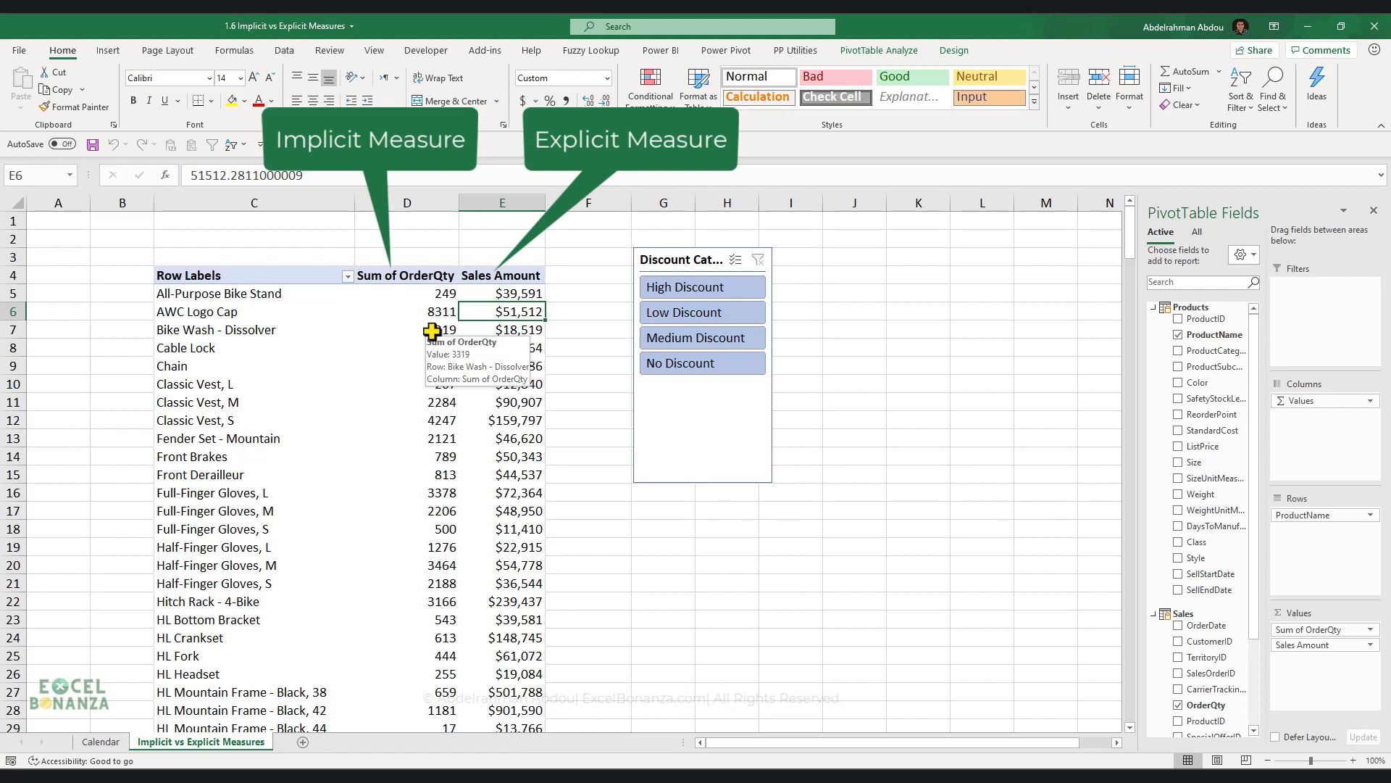
mouse_move(500, 349)
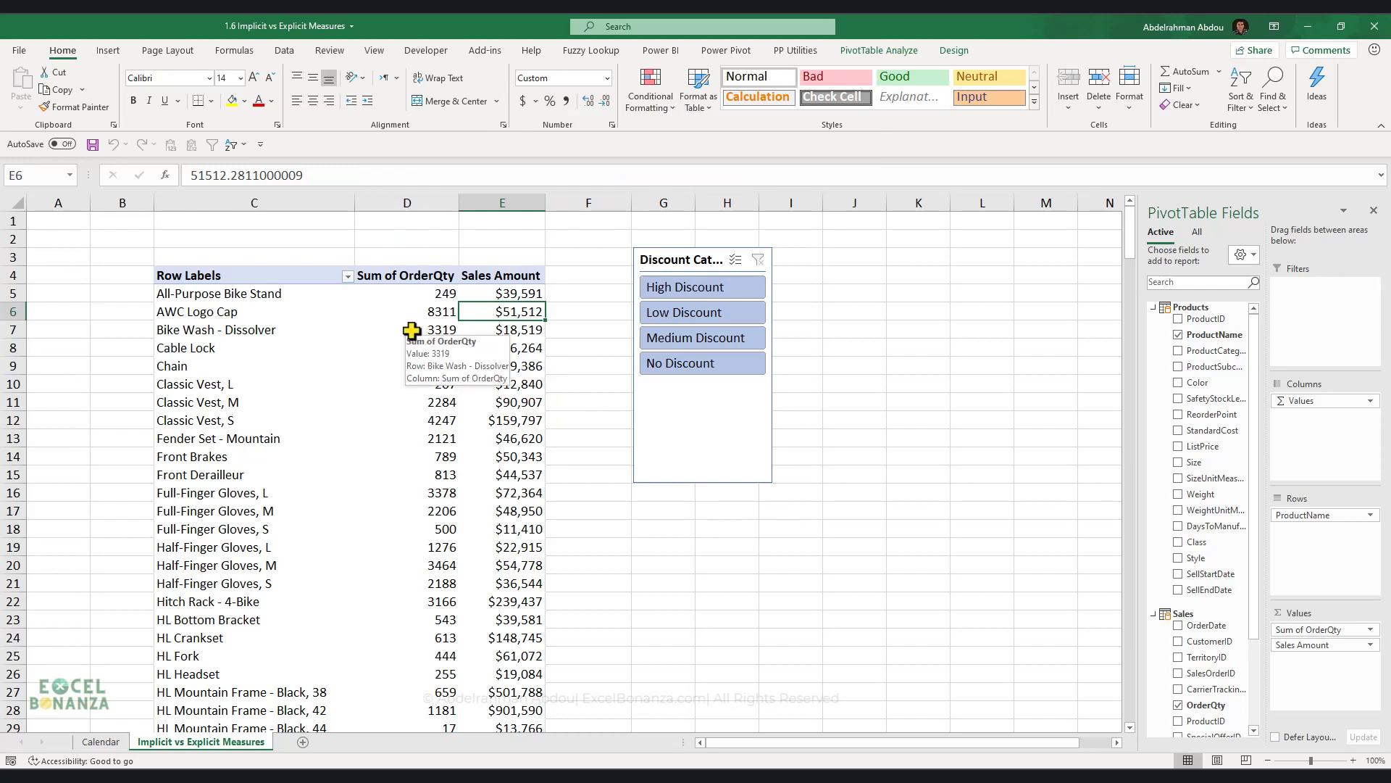
mouse_move(401, 324)
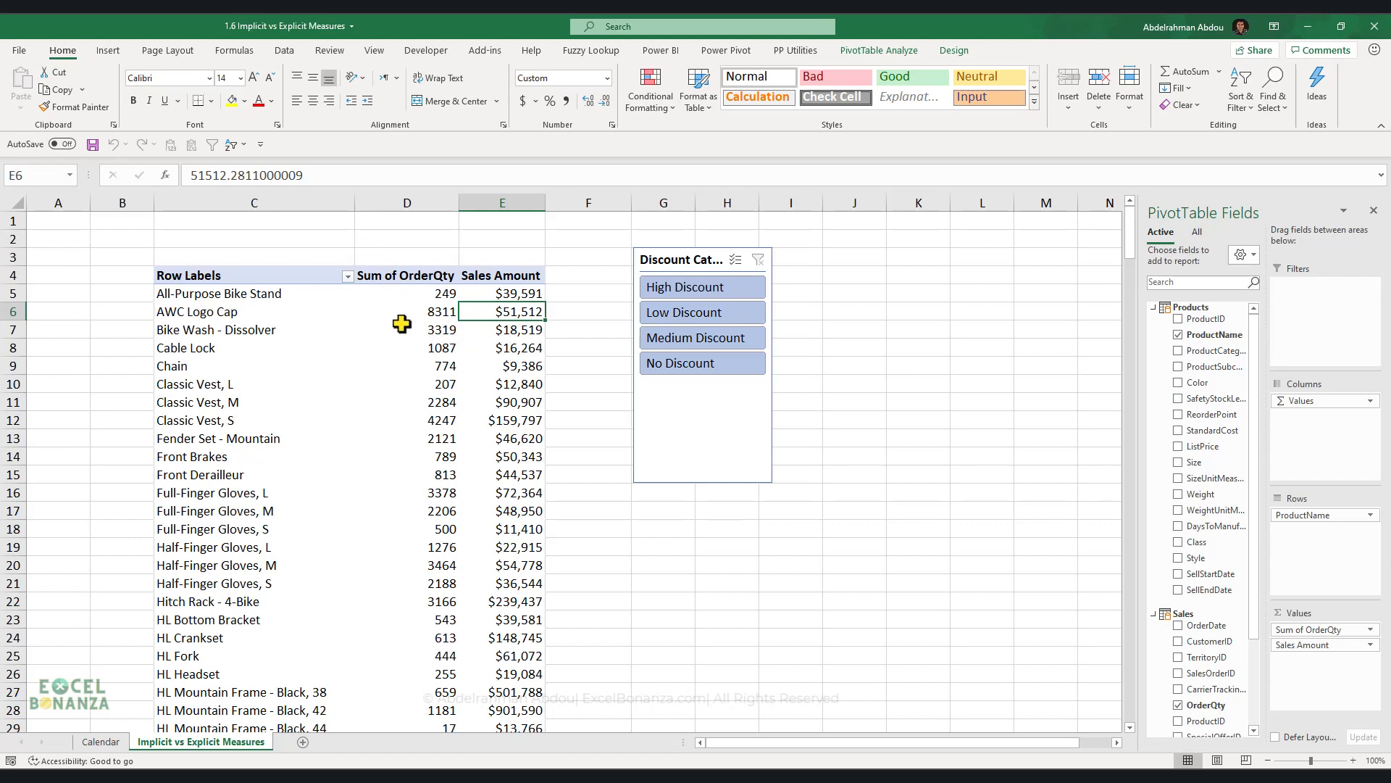
click(406, 311)
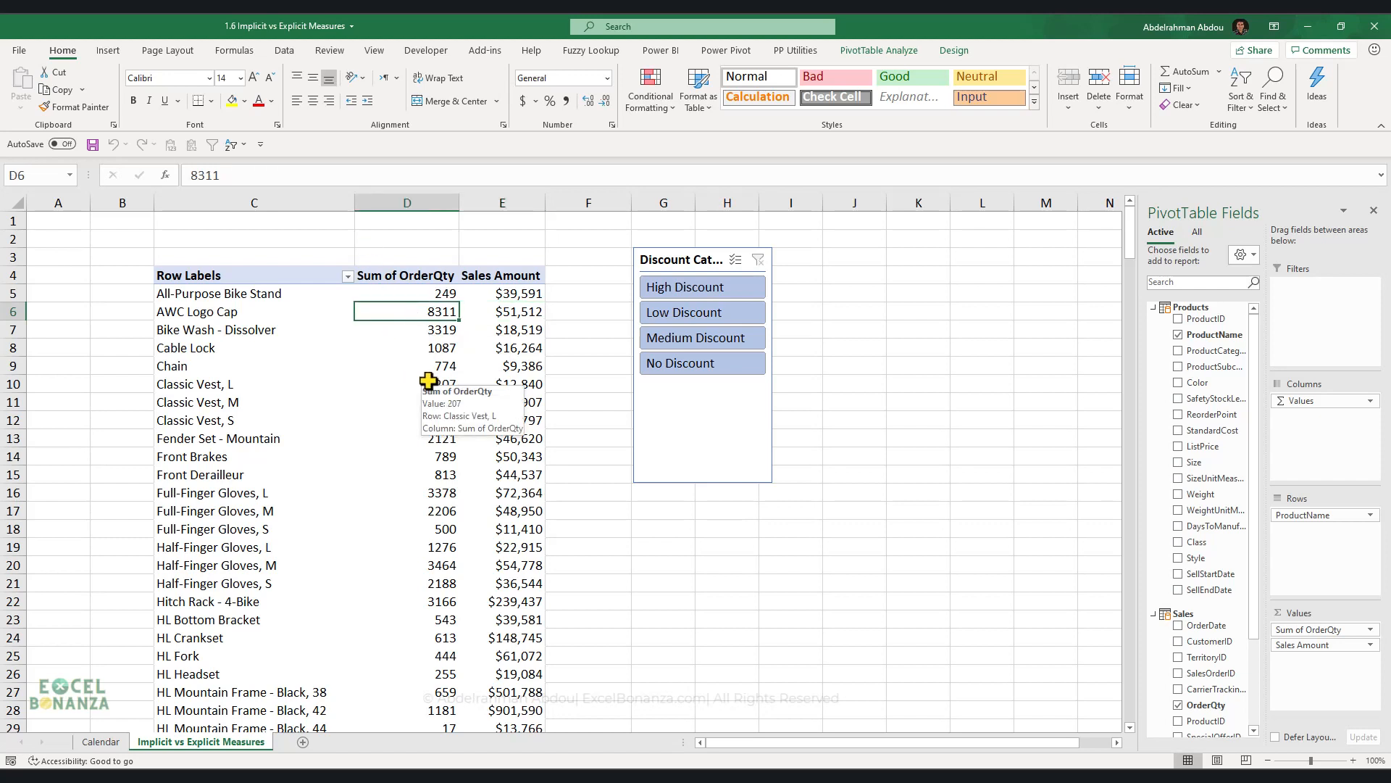
mouse_move(896, 536)
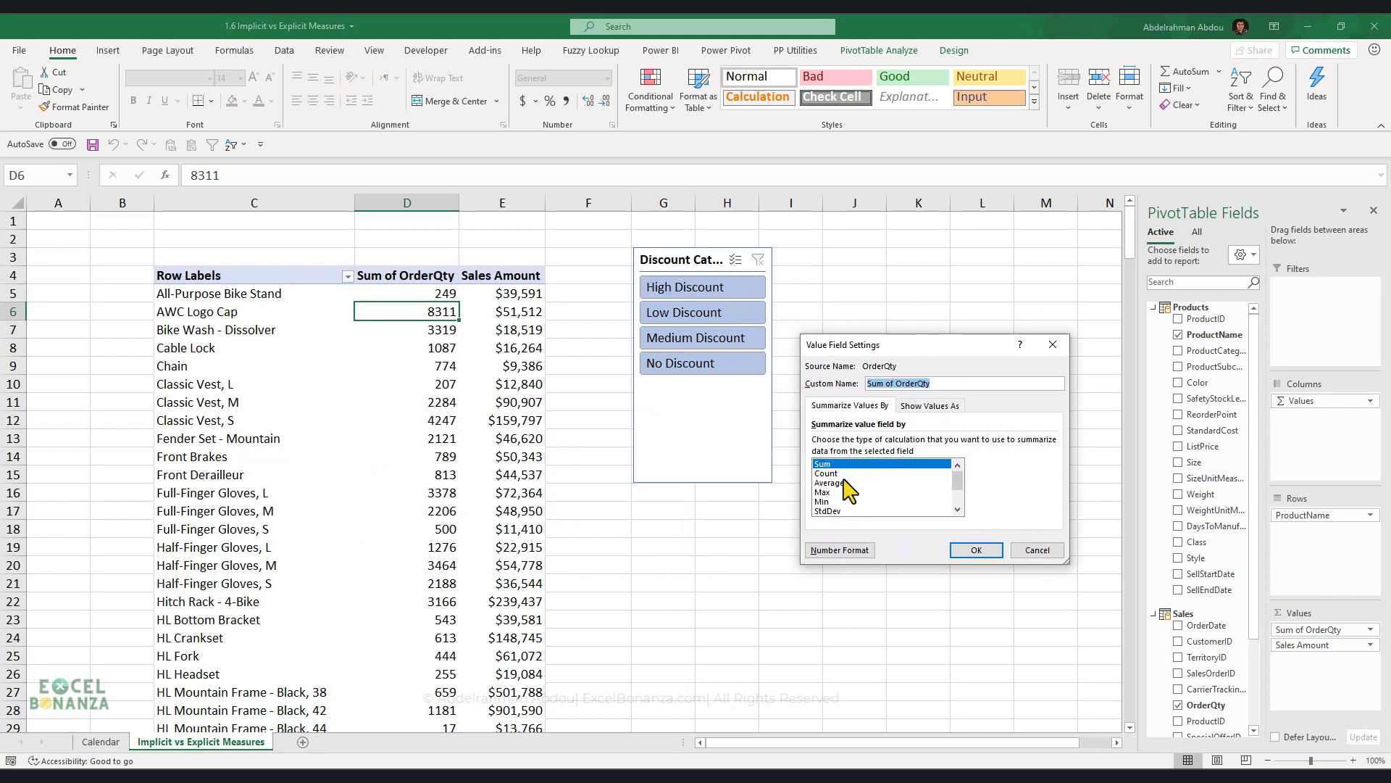
mouse_move(844, 475)
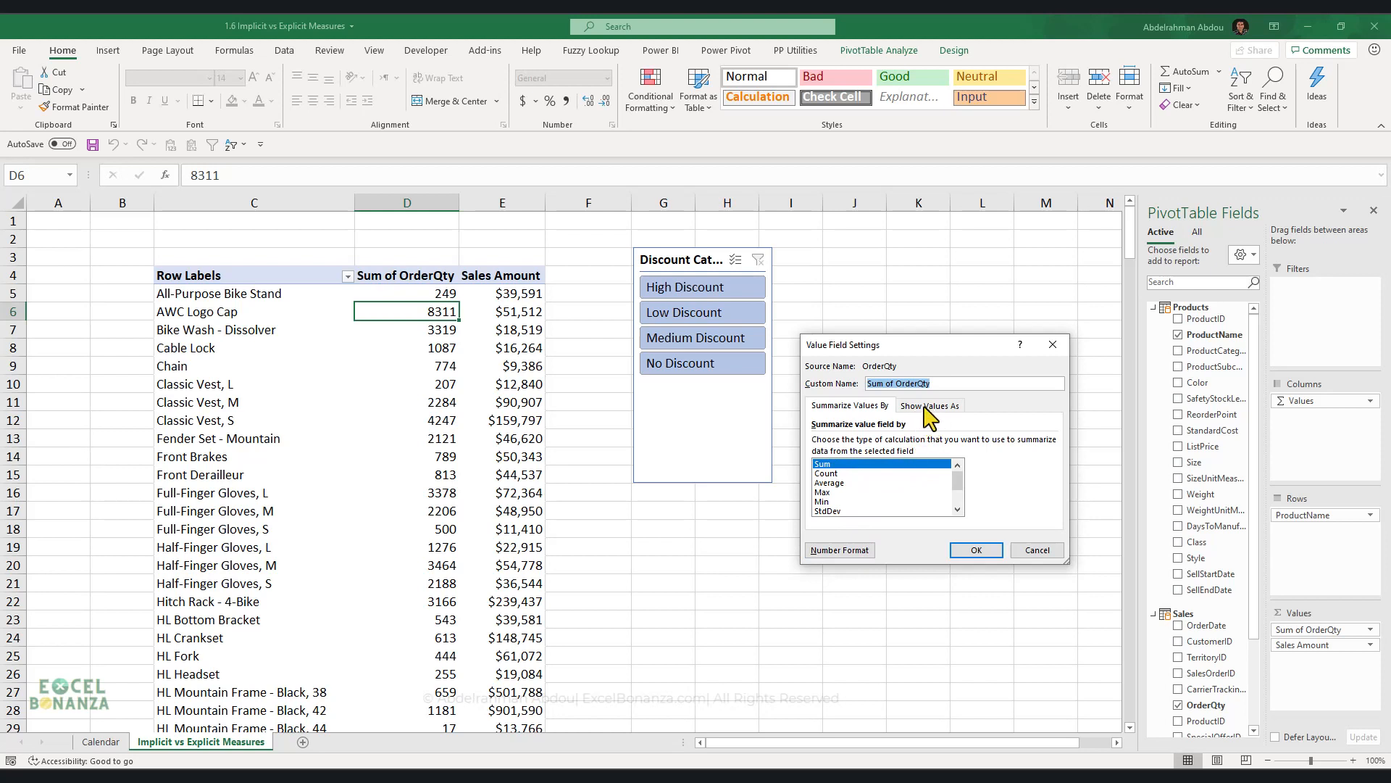
click(930, 405)
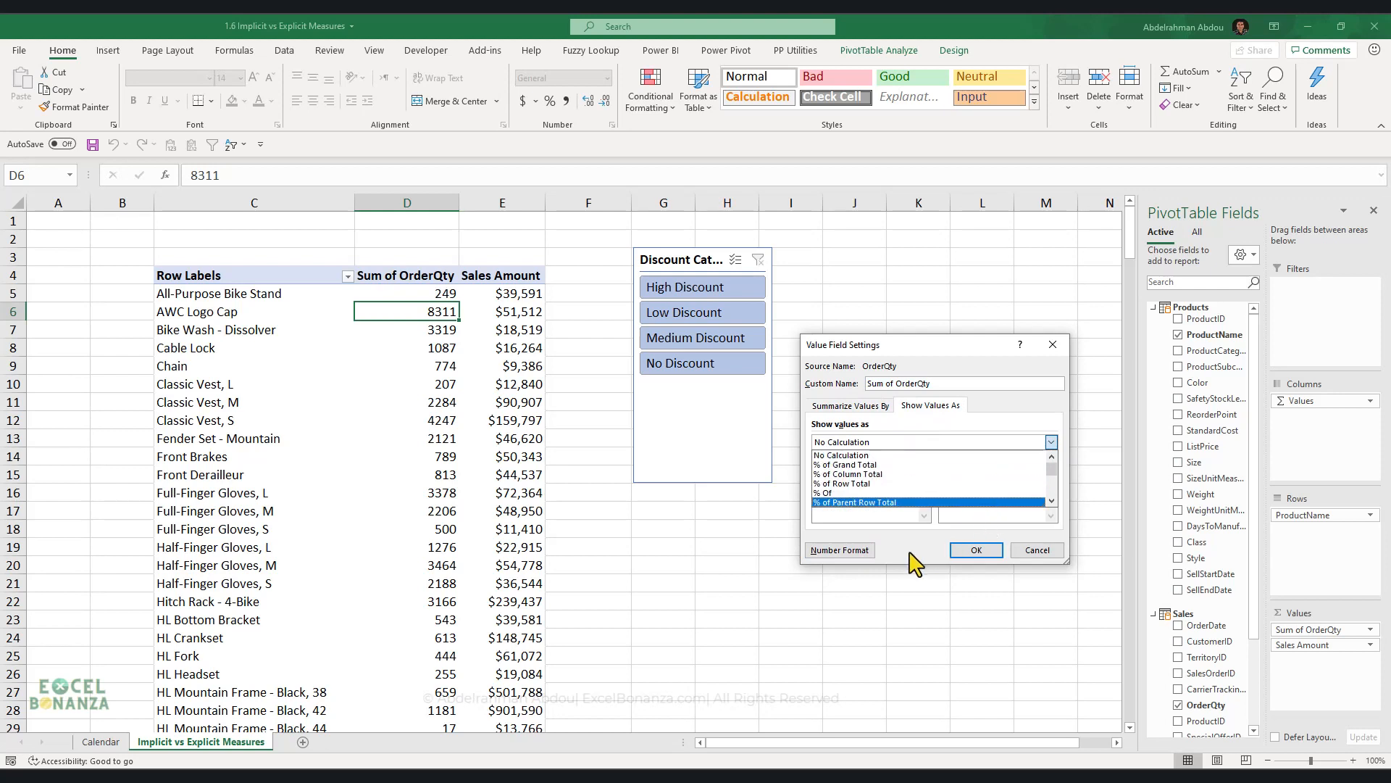
click(848, 406)
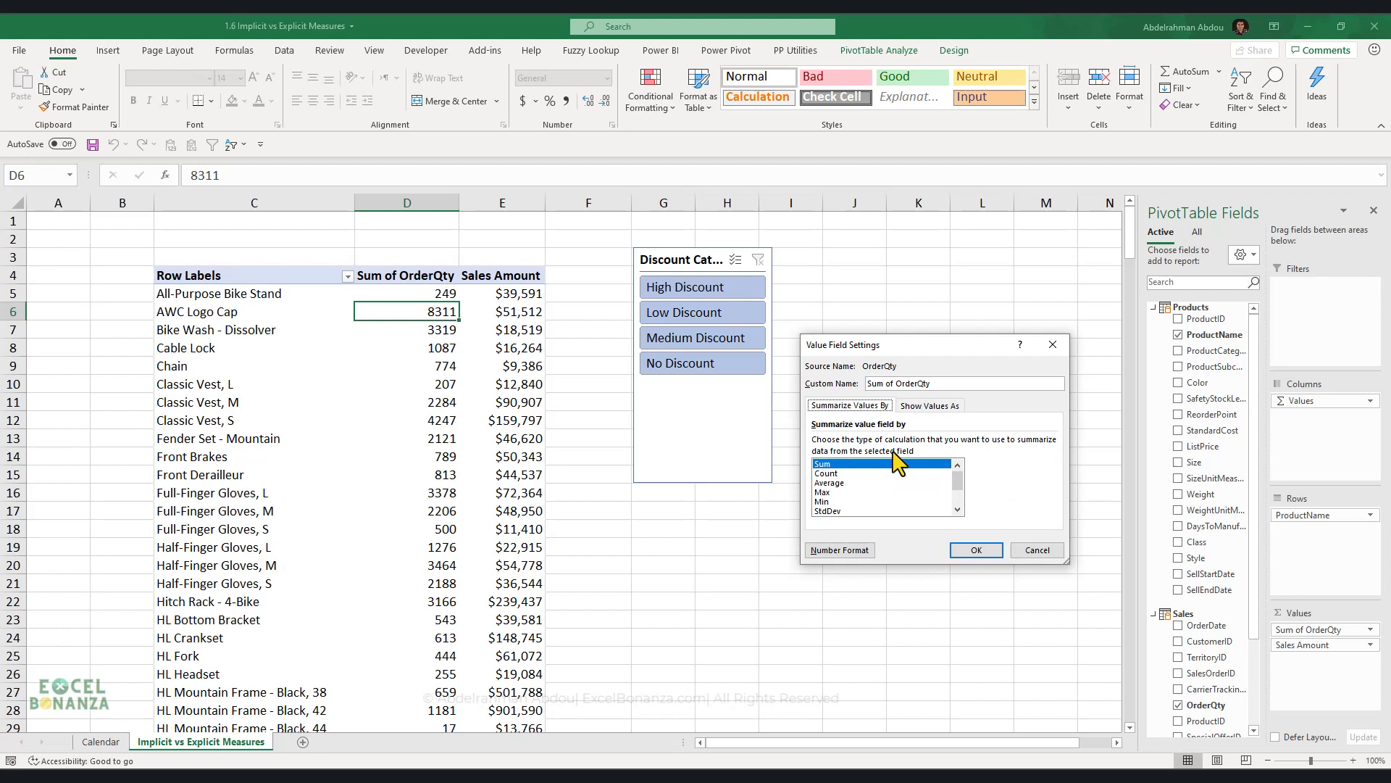
mouse_move(1037, 549)
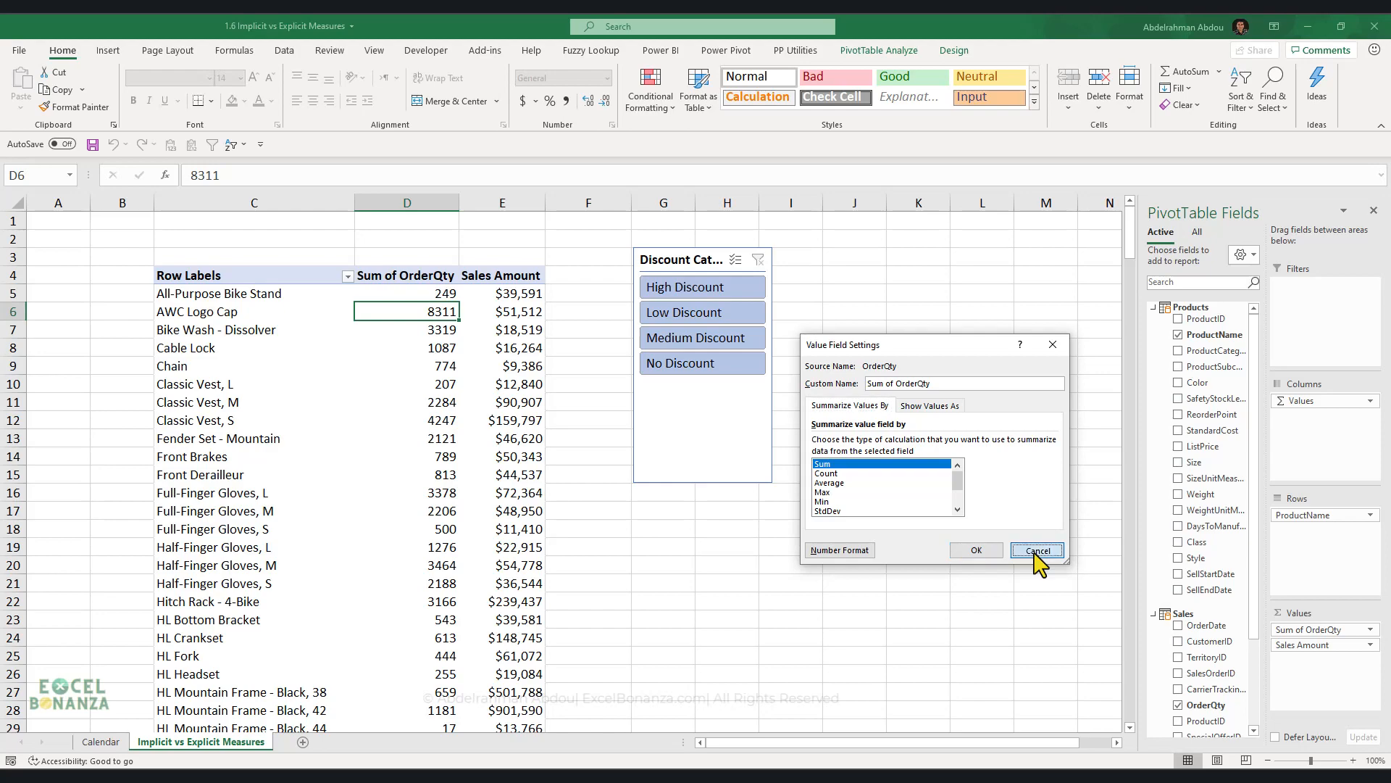
Close field settings unchanged and adjust number formatting and decimal places for the OrderQty totals
click(1037, 550)
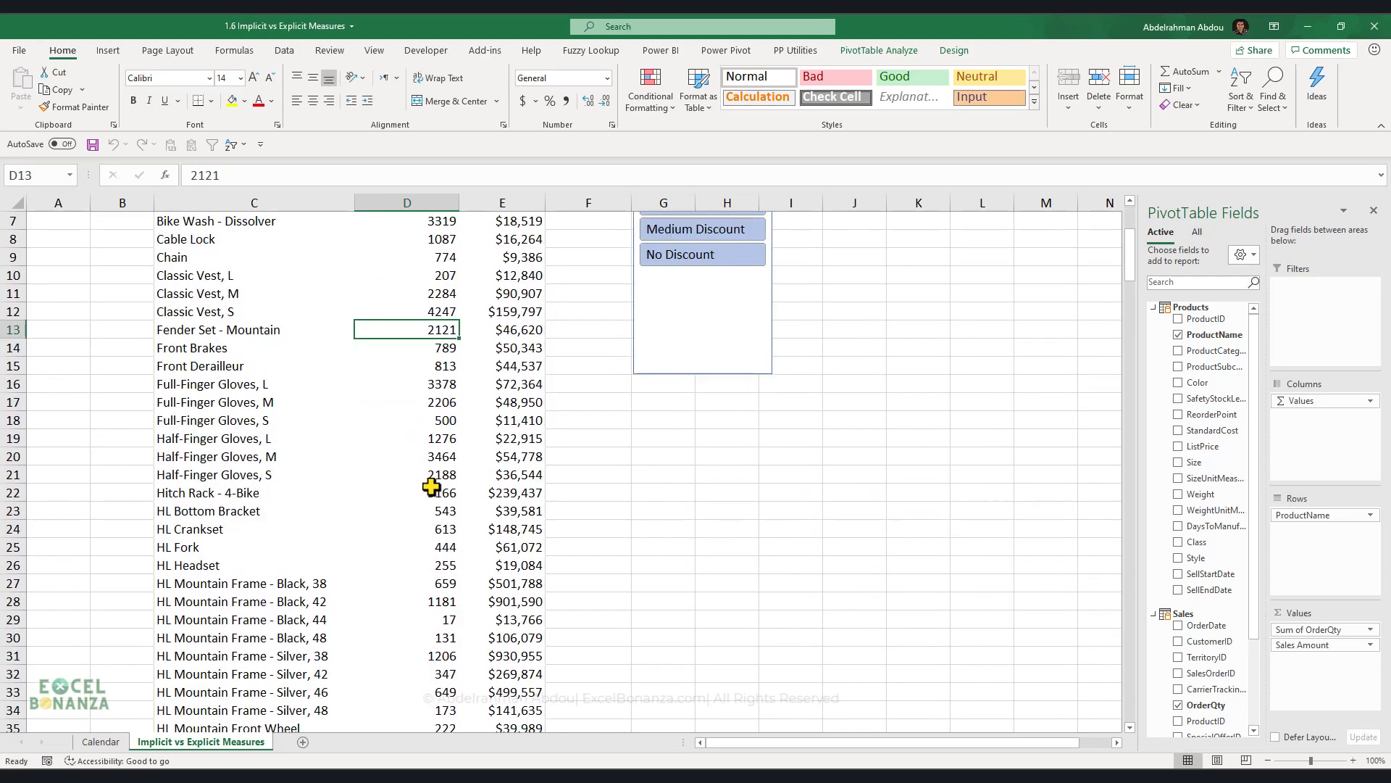
scroll(down, 3)
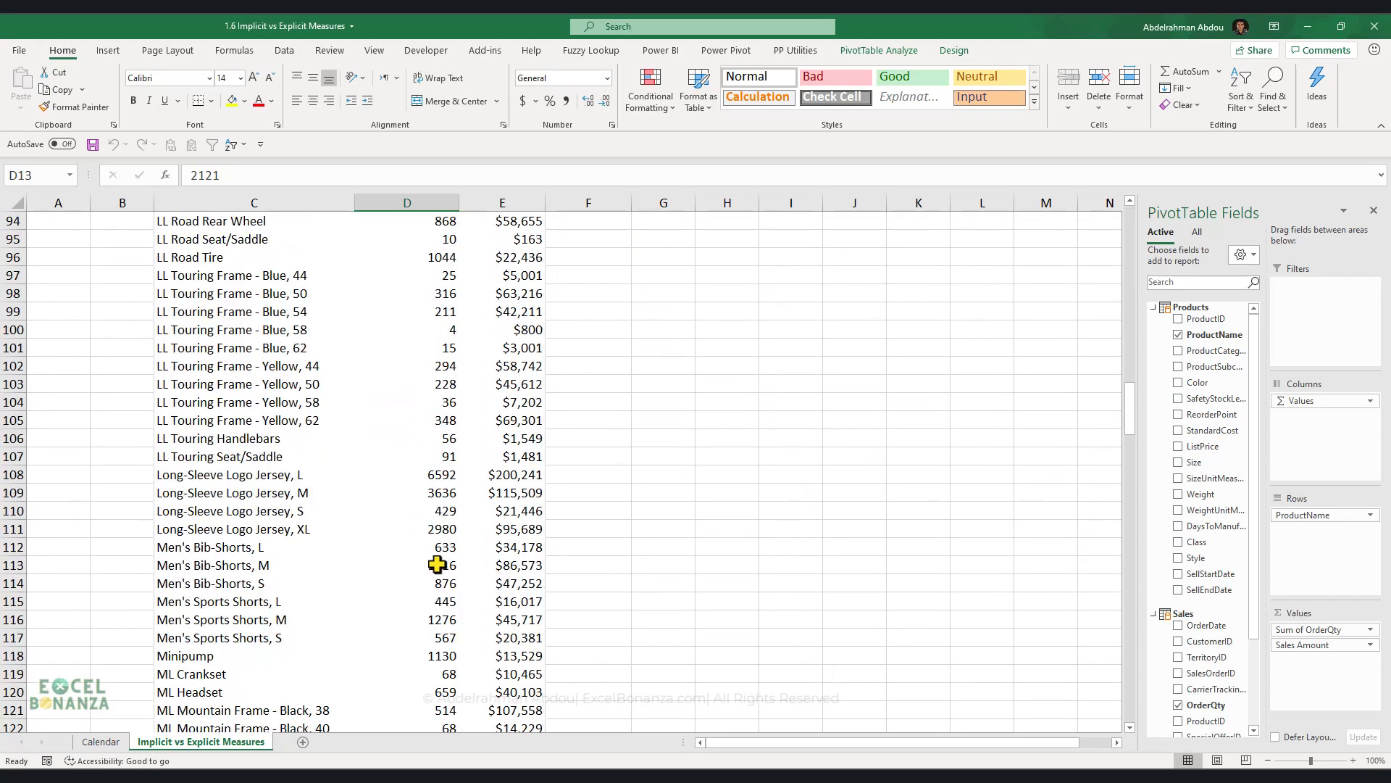
scroll(down, 3)
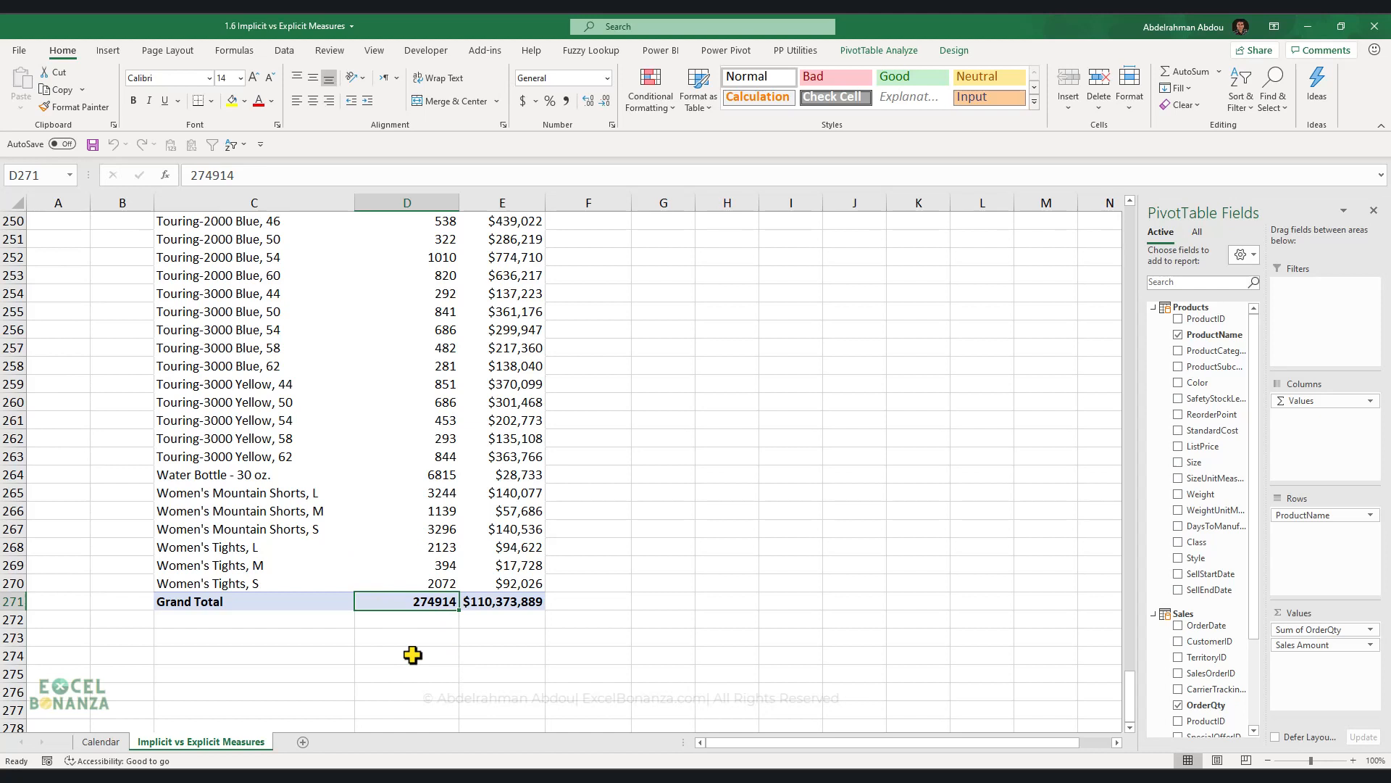
mouse_move(425, 675)
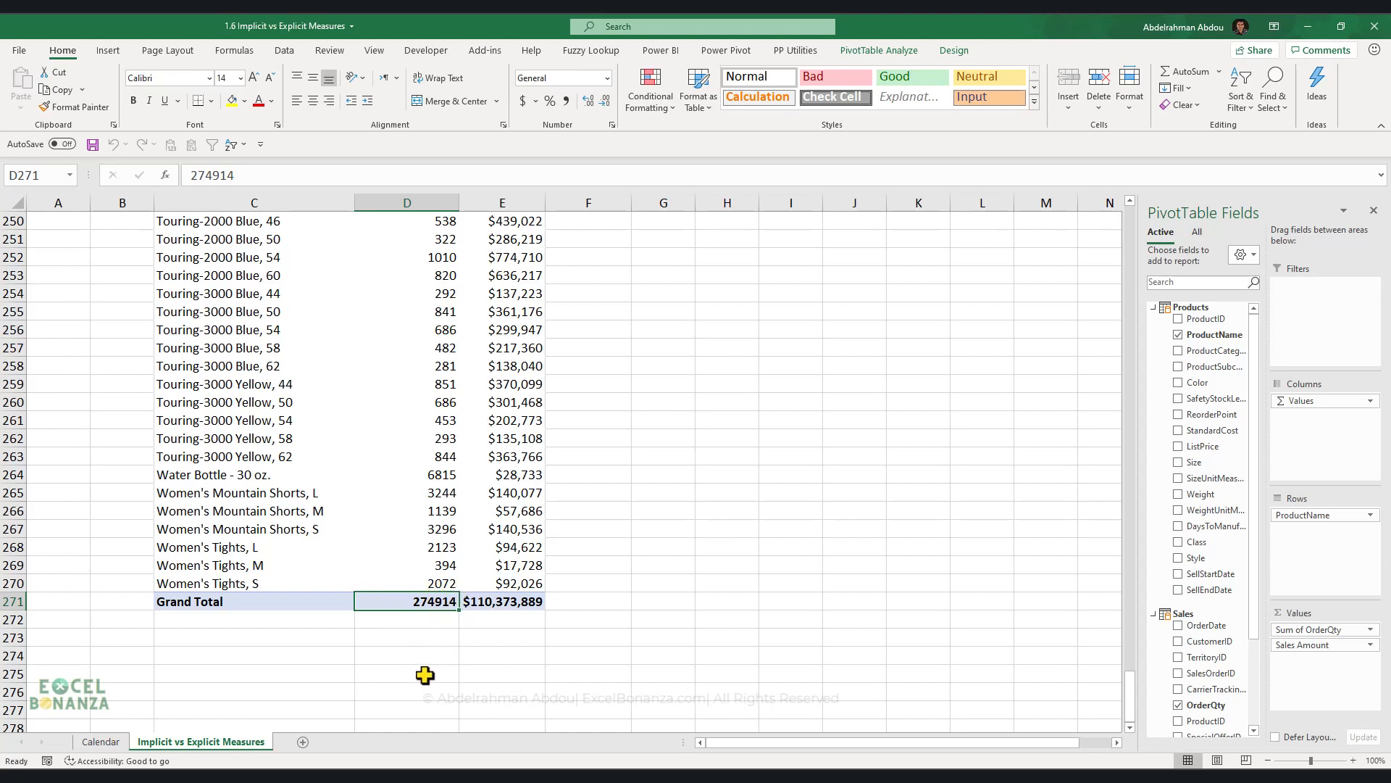
mouse_move(439, 479)
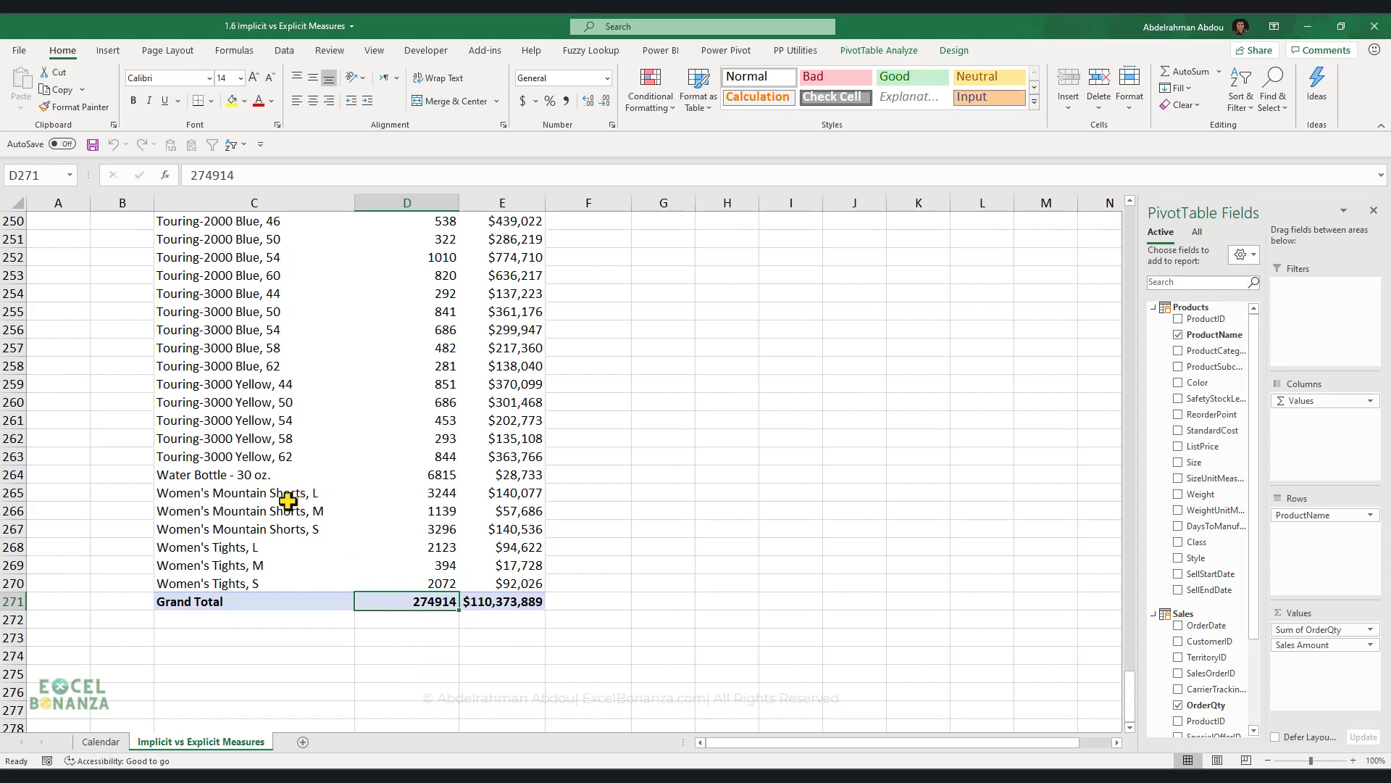
mouse_move(453, 311)
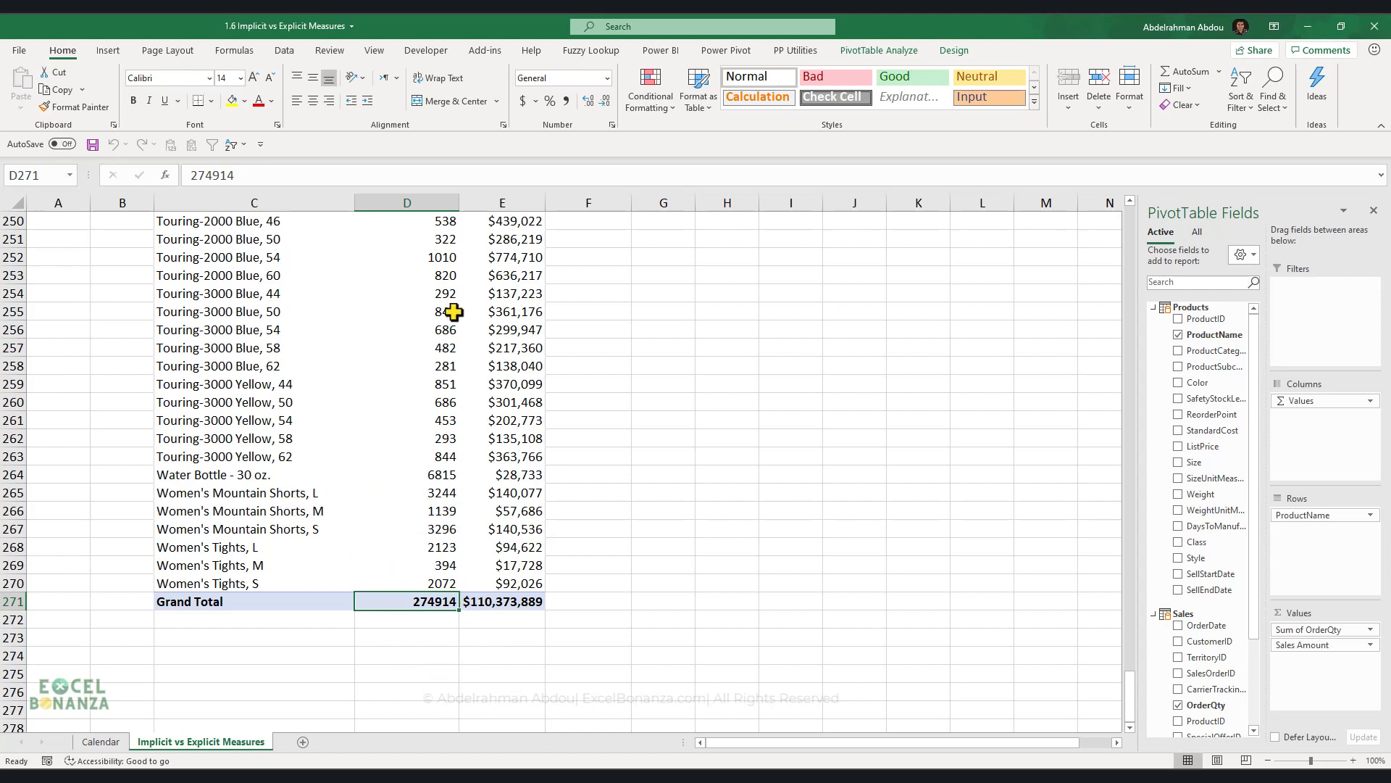
mouse_move(515, 565)
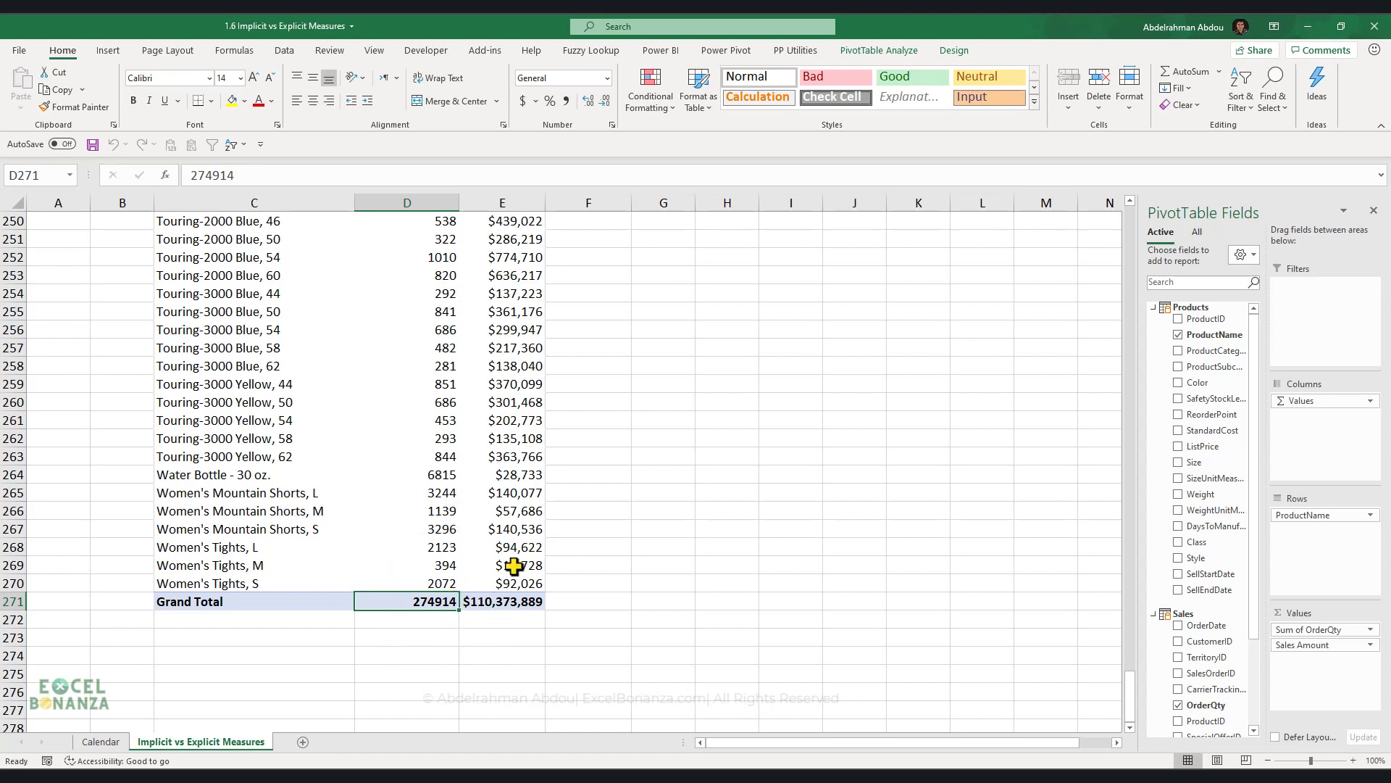
click(522, 100)
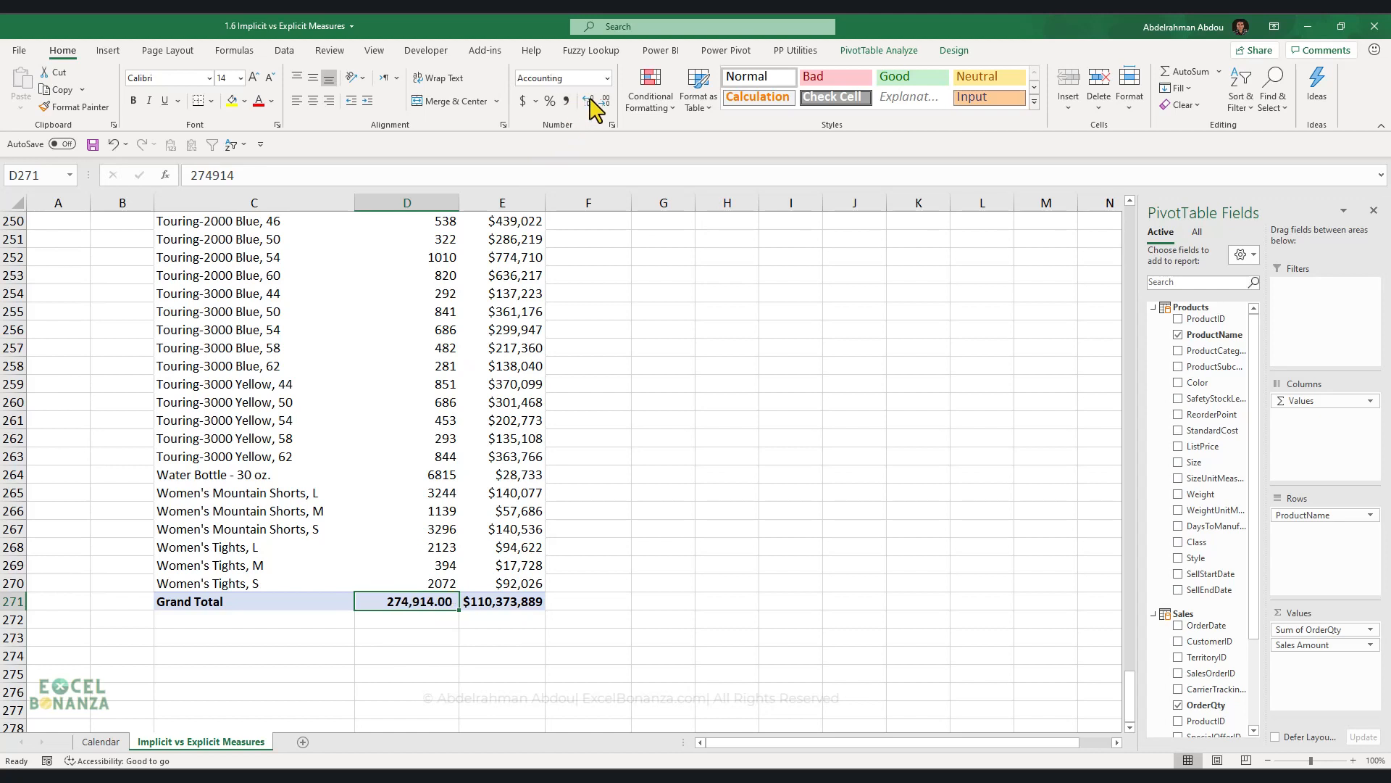
click(587, 100)
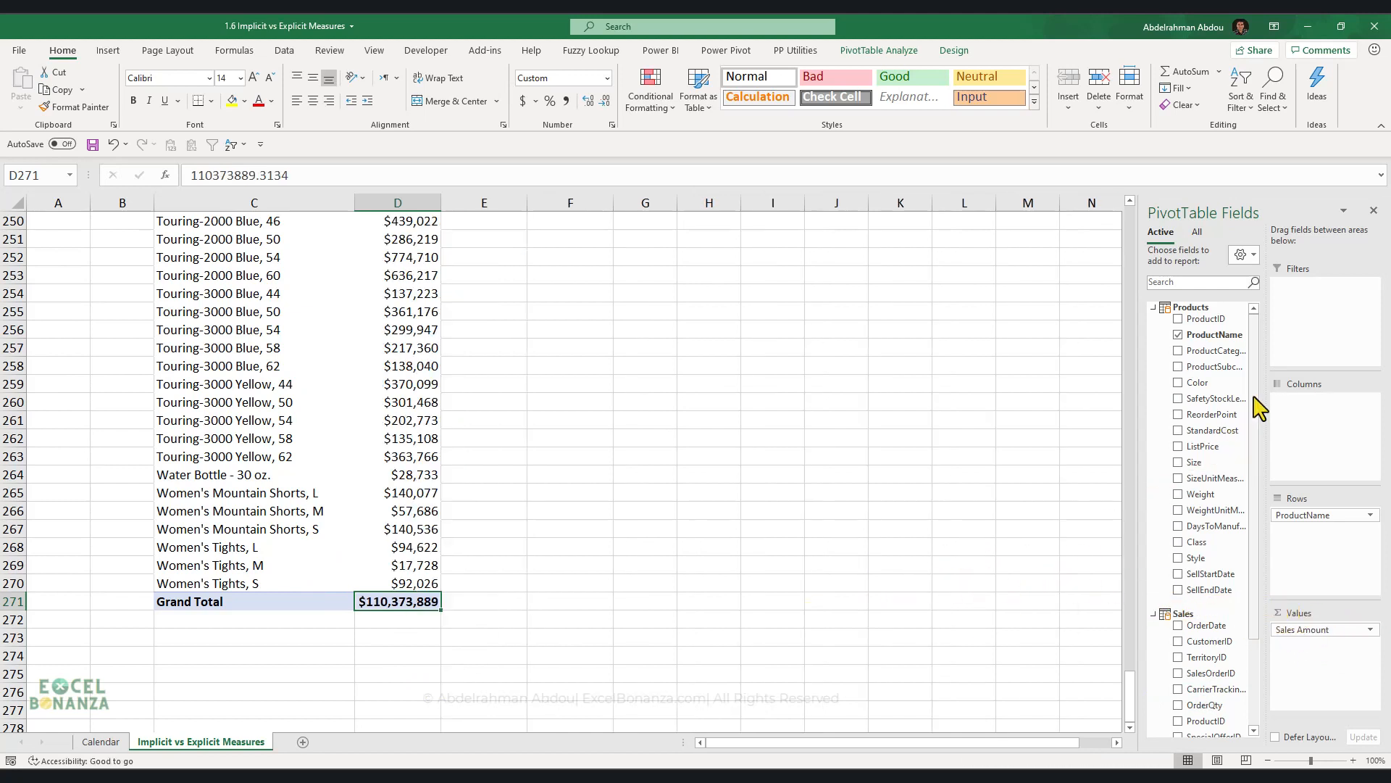
Re-check OrderQty so Sum of OrderQty (274914, unformatted) returns beside Sales Amount
scroll(down, 3)
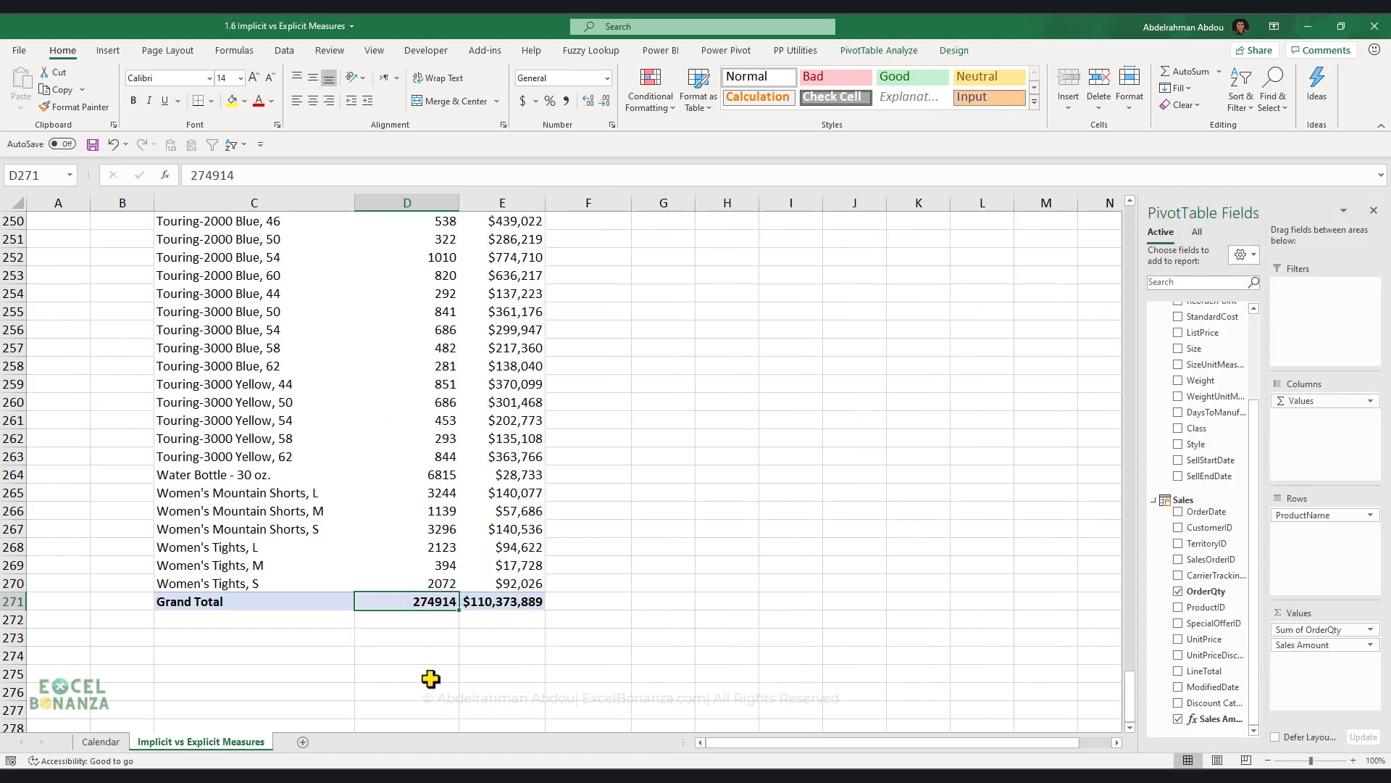
mouse_move(458, 707)
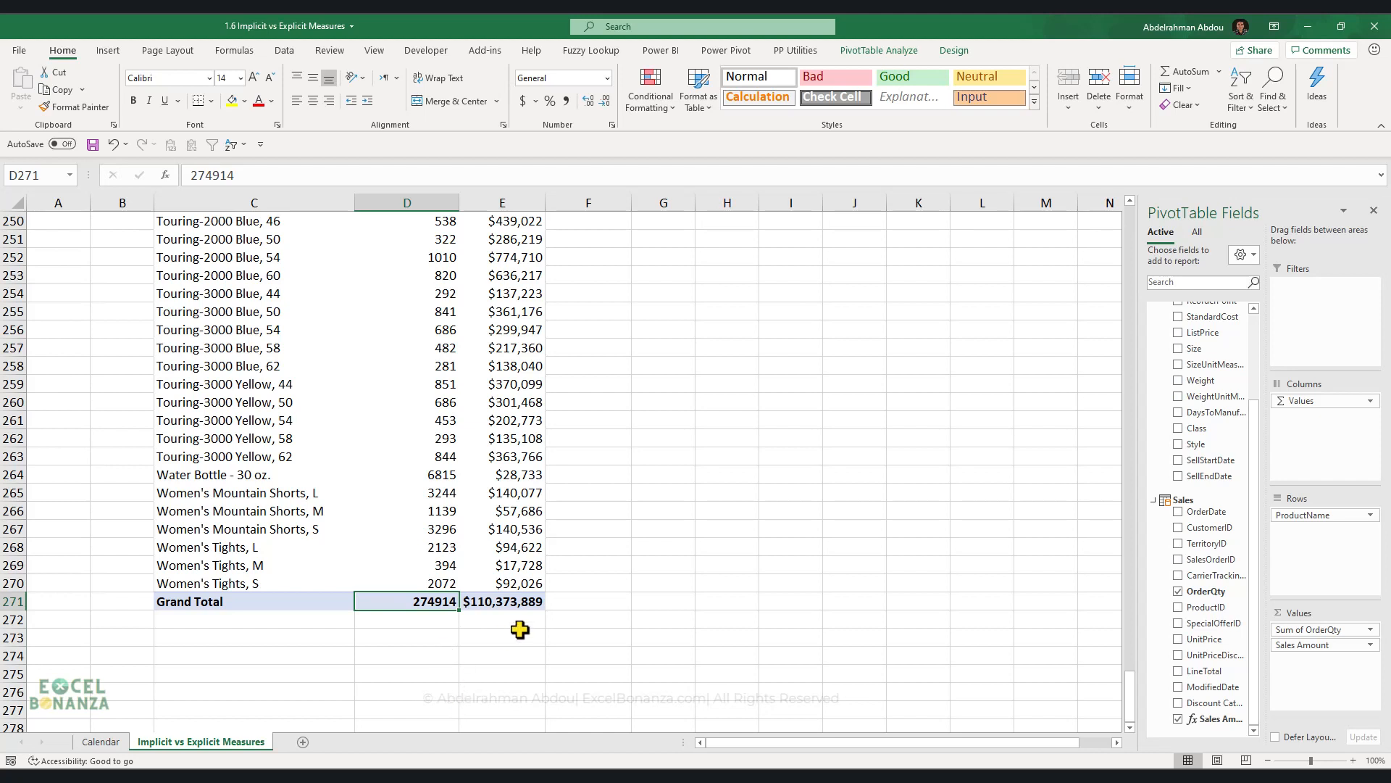
click(406, 565)
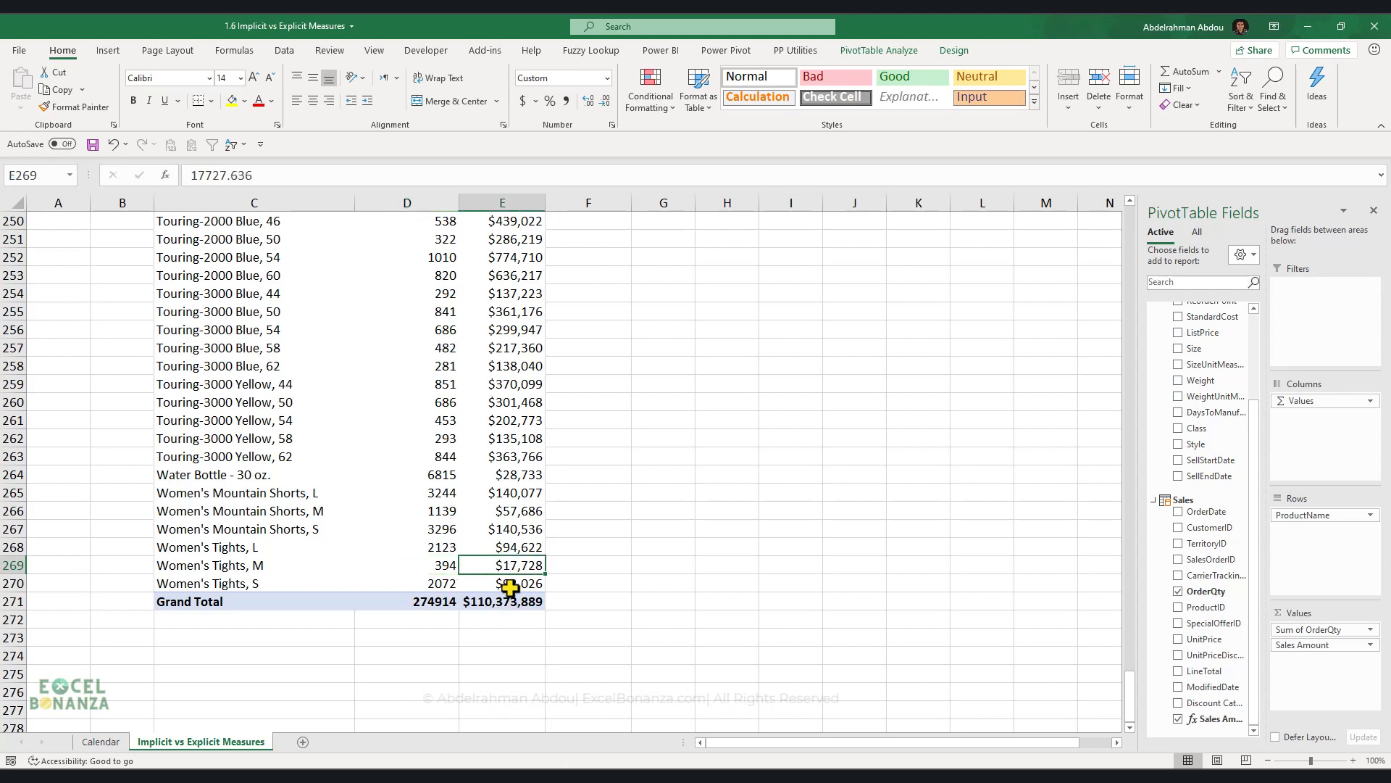
click(502, 600)
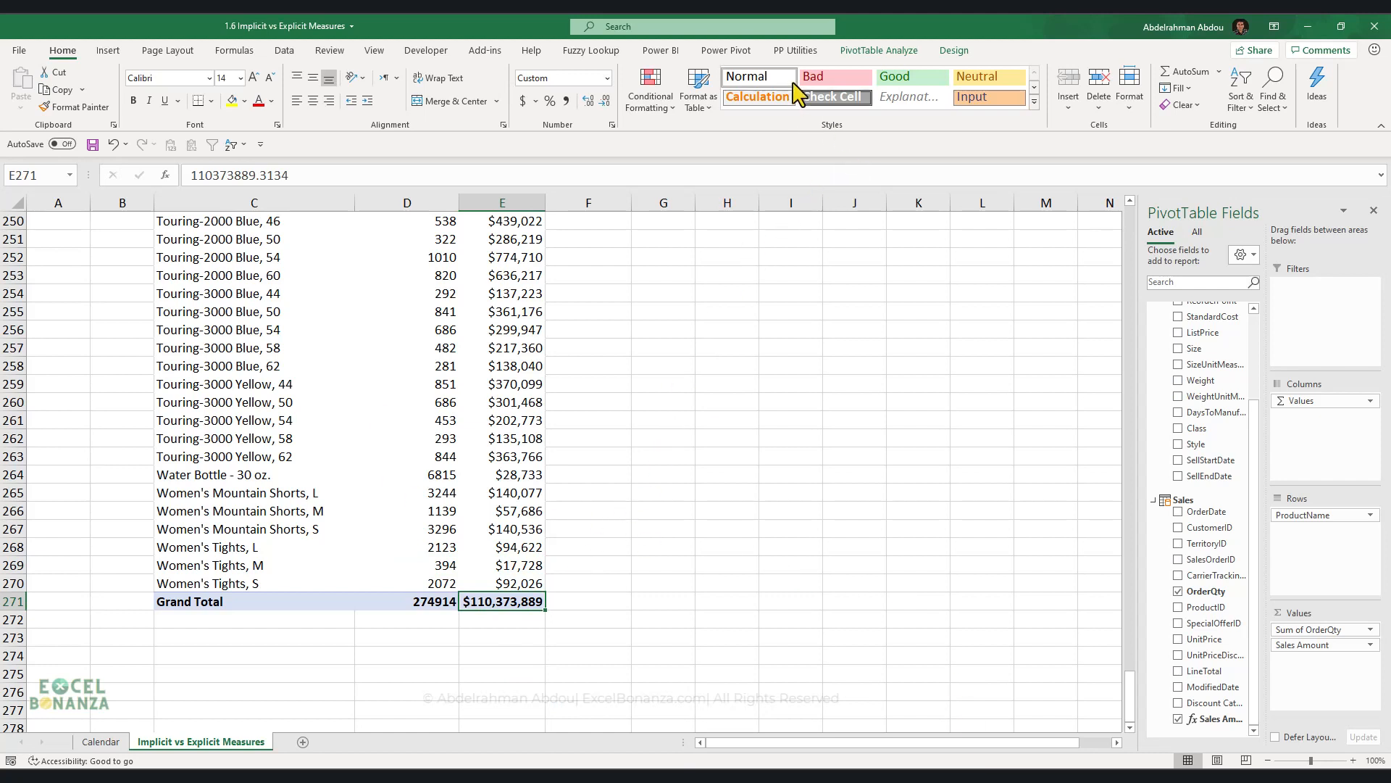
On Power Pivot, preview the New Measure dialog's formatting categories, then dismiss it
click(725, 50)
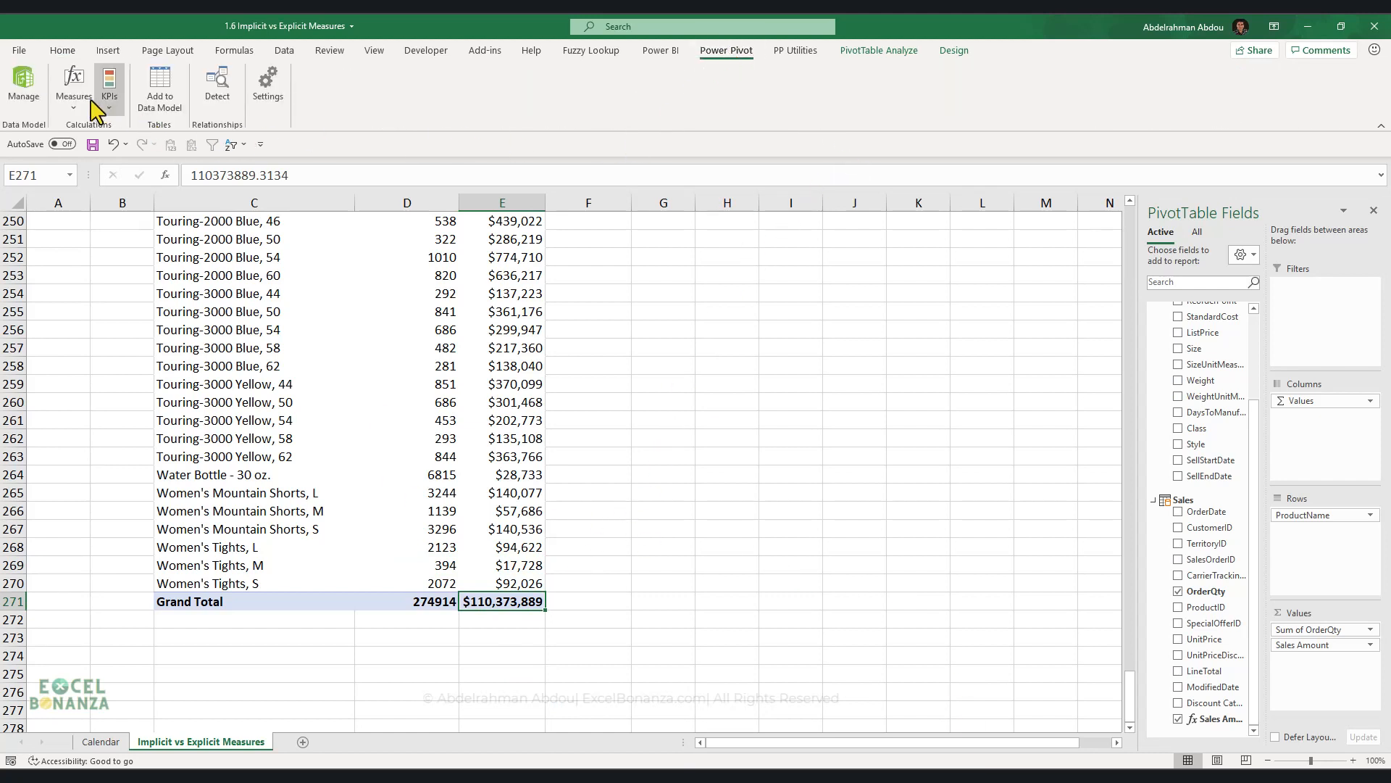
click(74, 83)
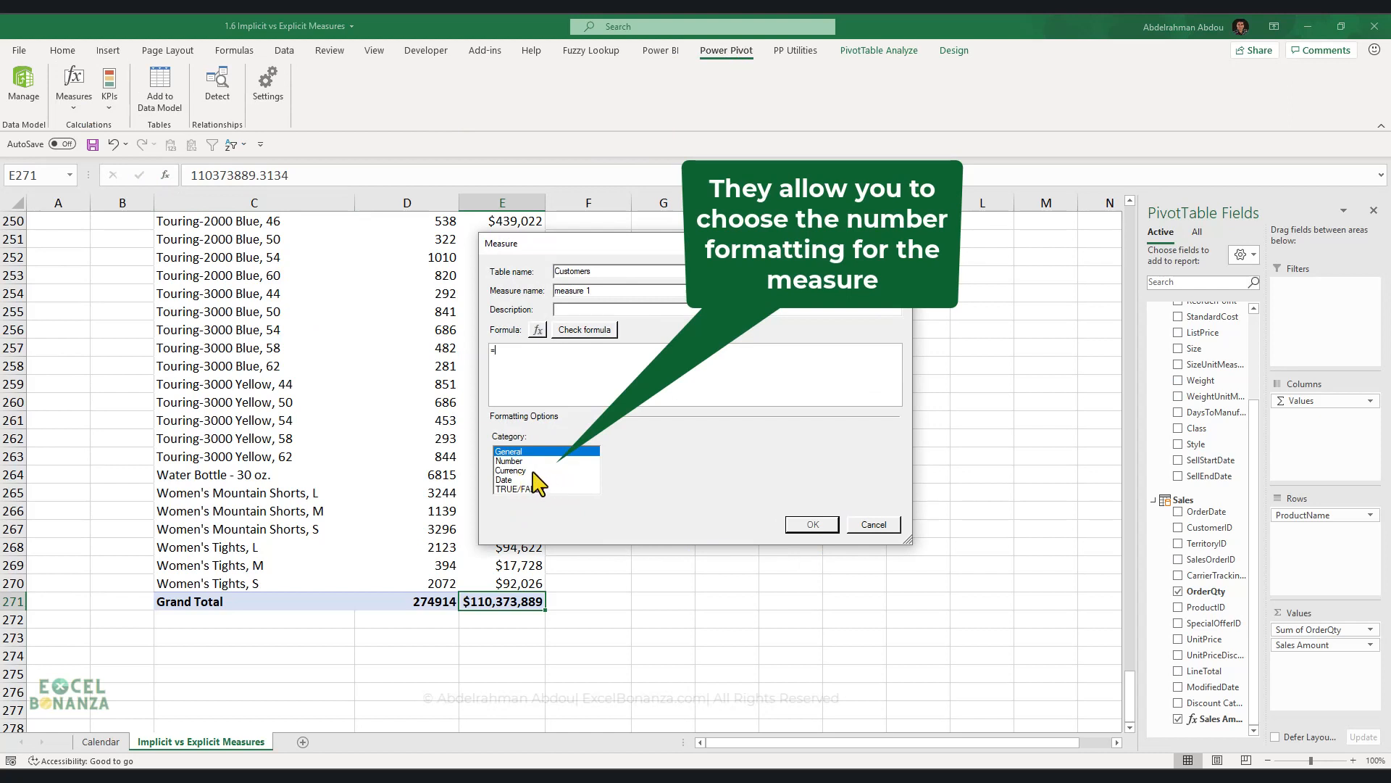
click(510, 470)
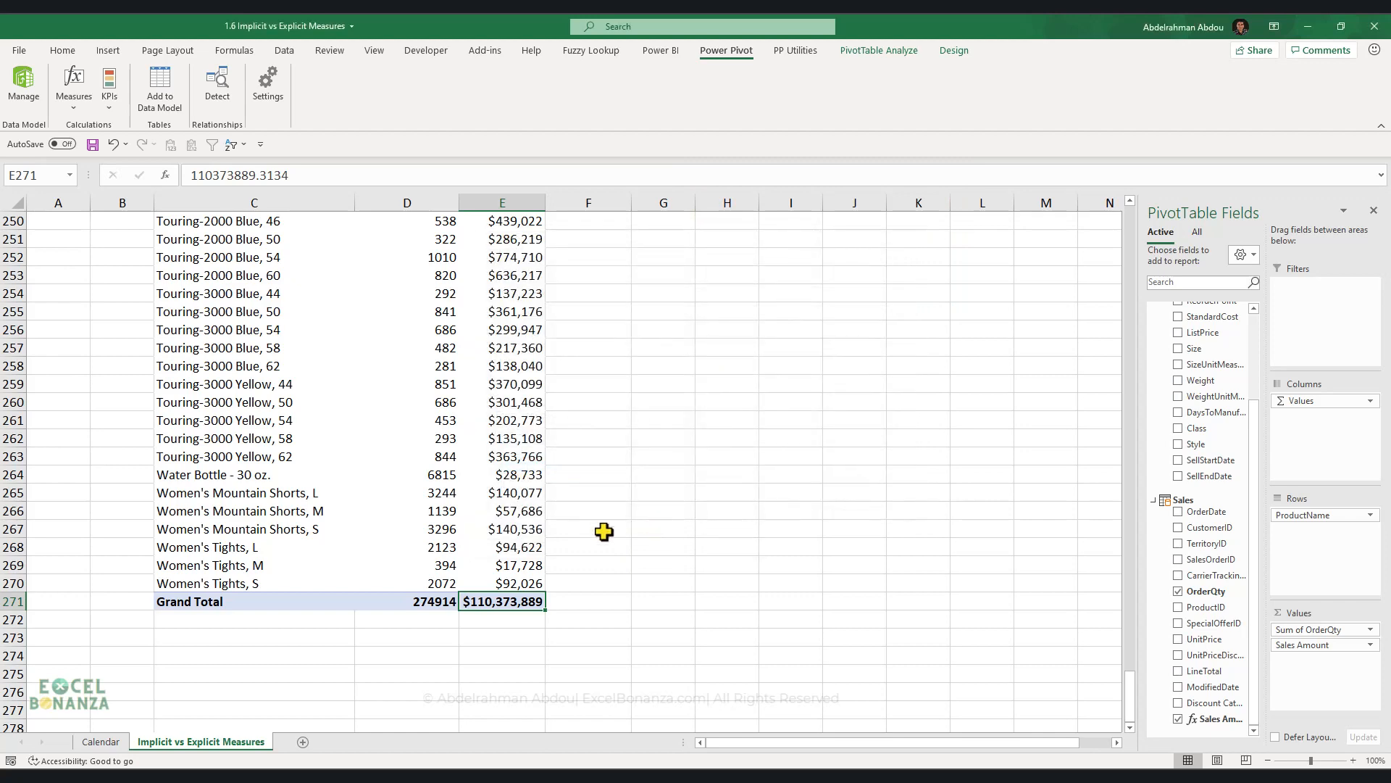
click(502, 583)
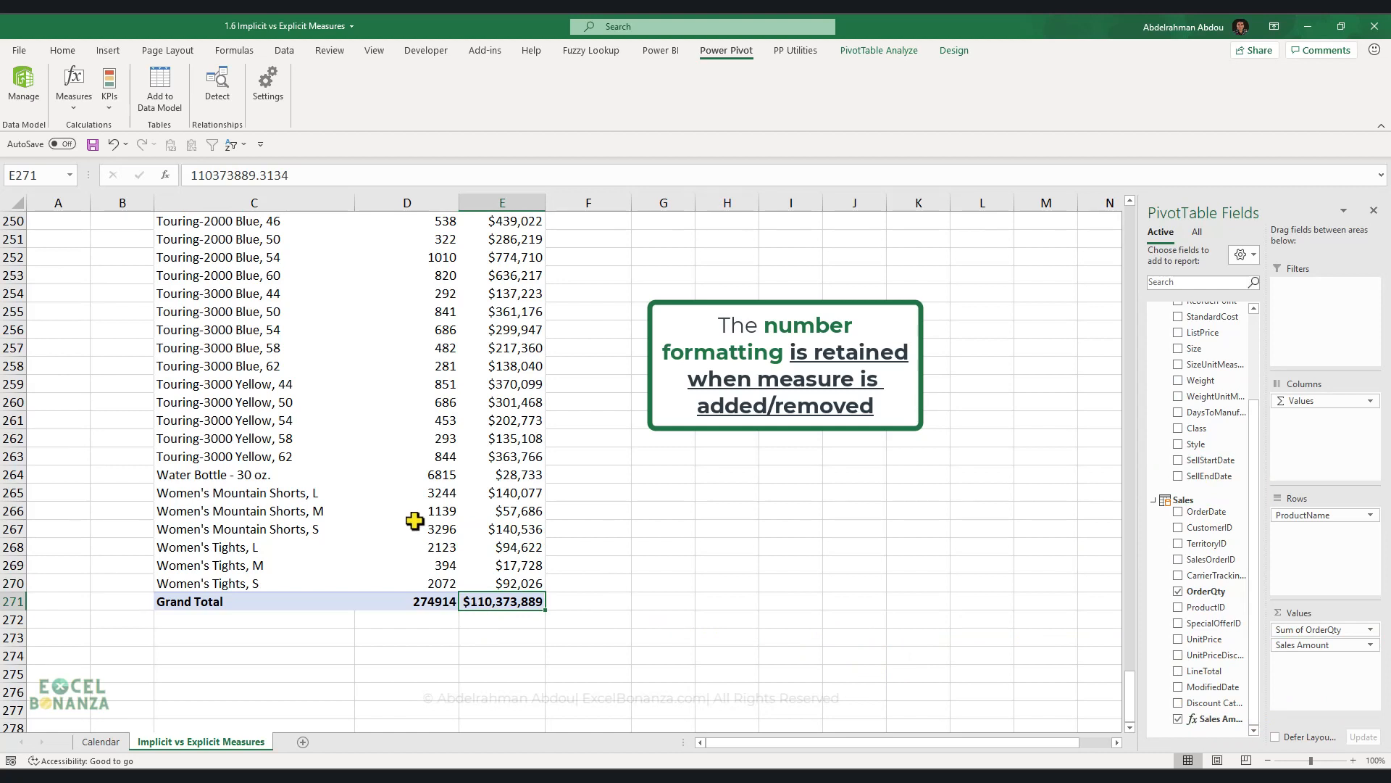
click(501, 565)
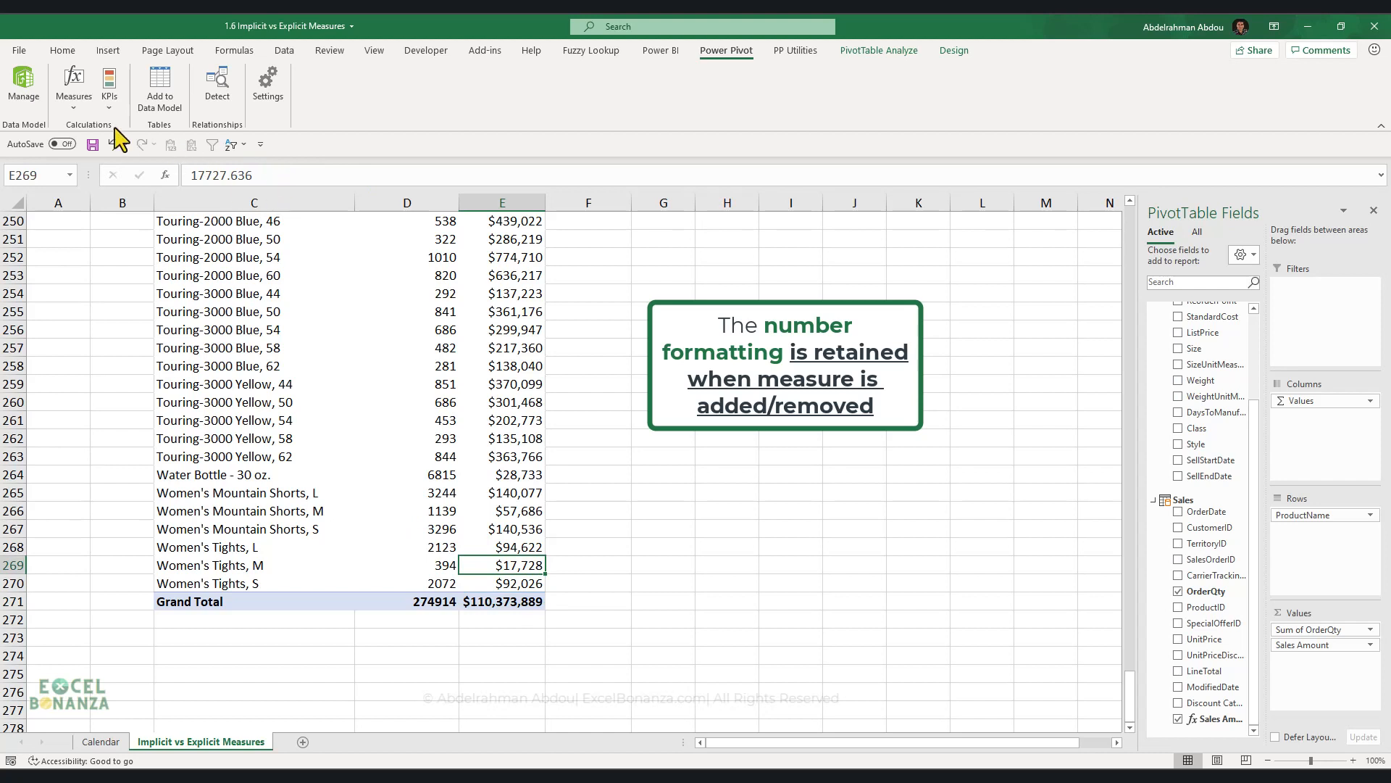
Open the Power Pivot New Measure dialog with an empty formula and General formatting
click(72, 89)
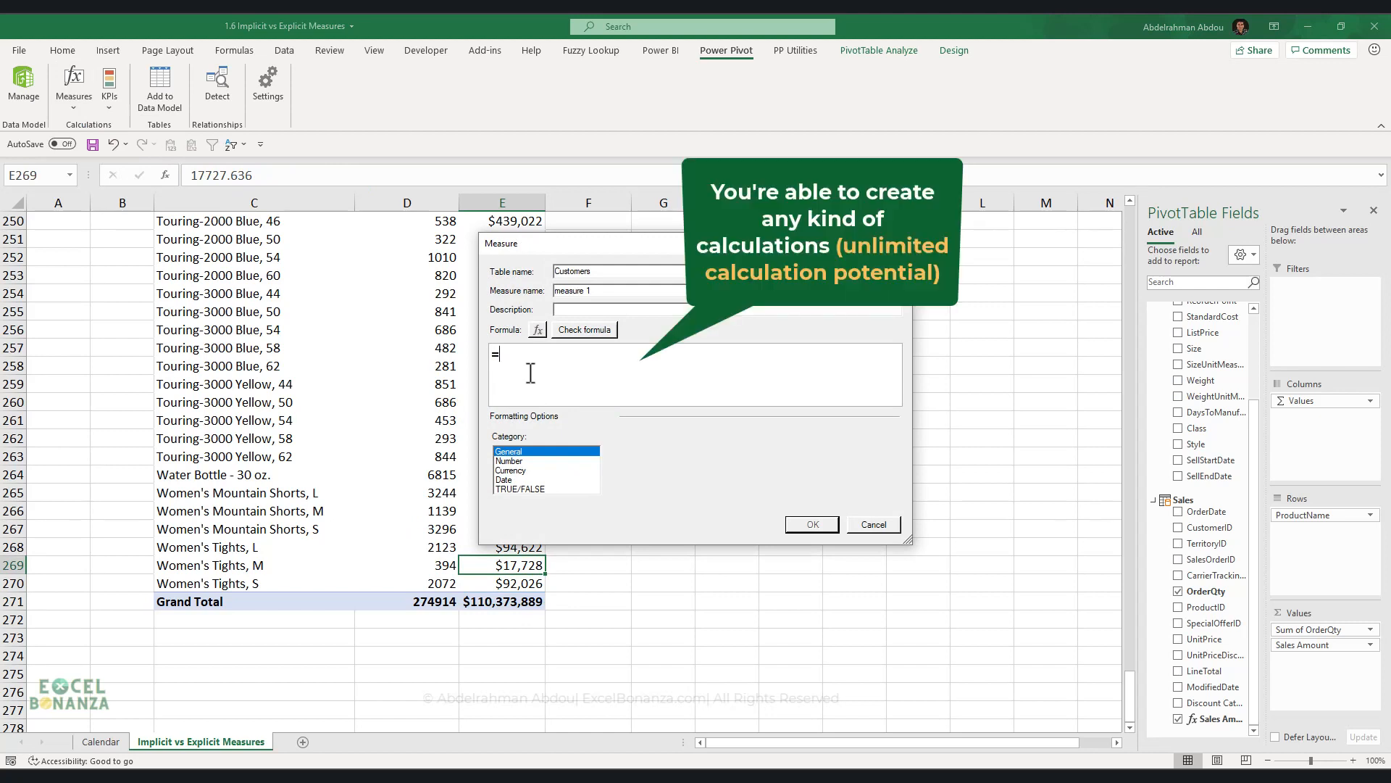
mouse_move(541, 369)
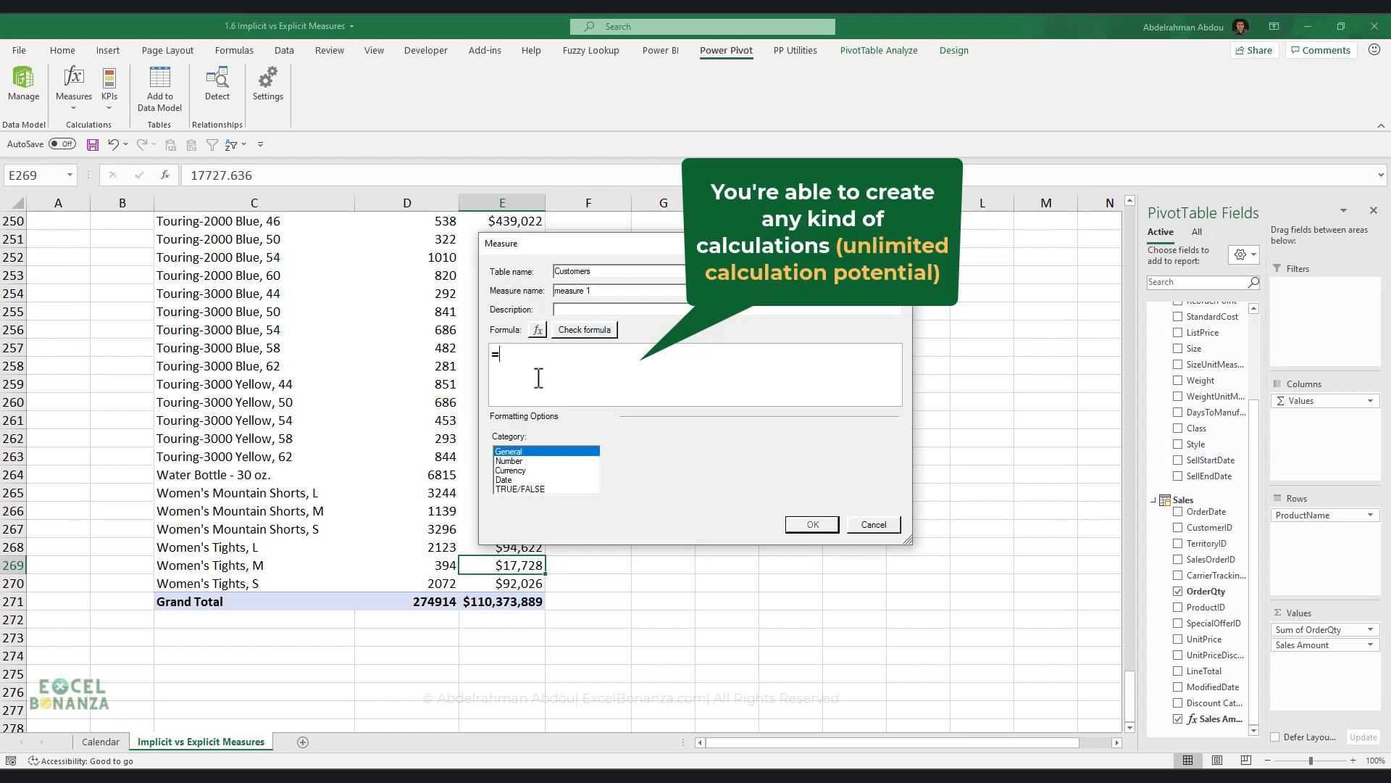
mouse_move(542, 229)
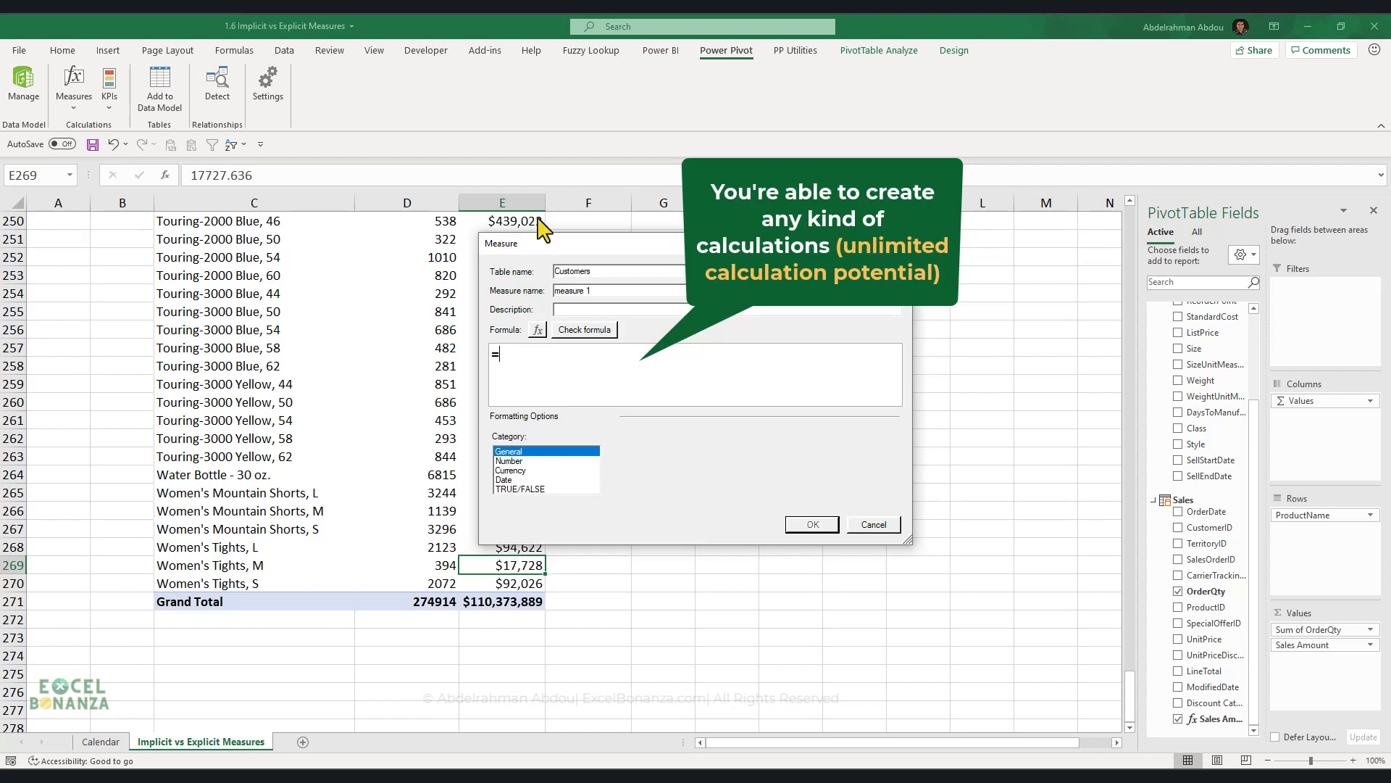
mouse_move(852, 528)
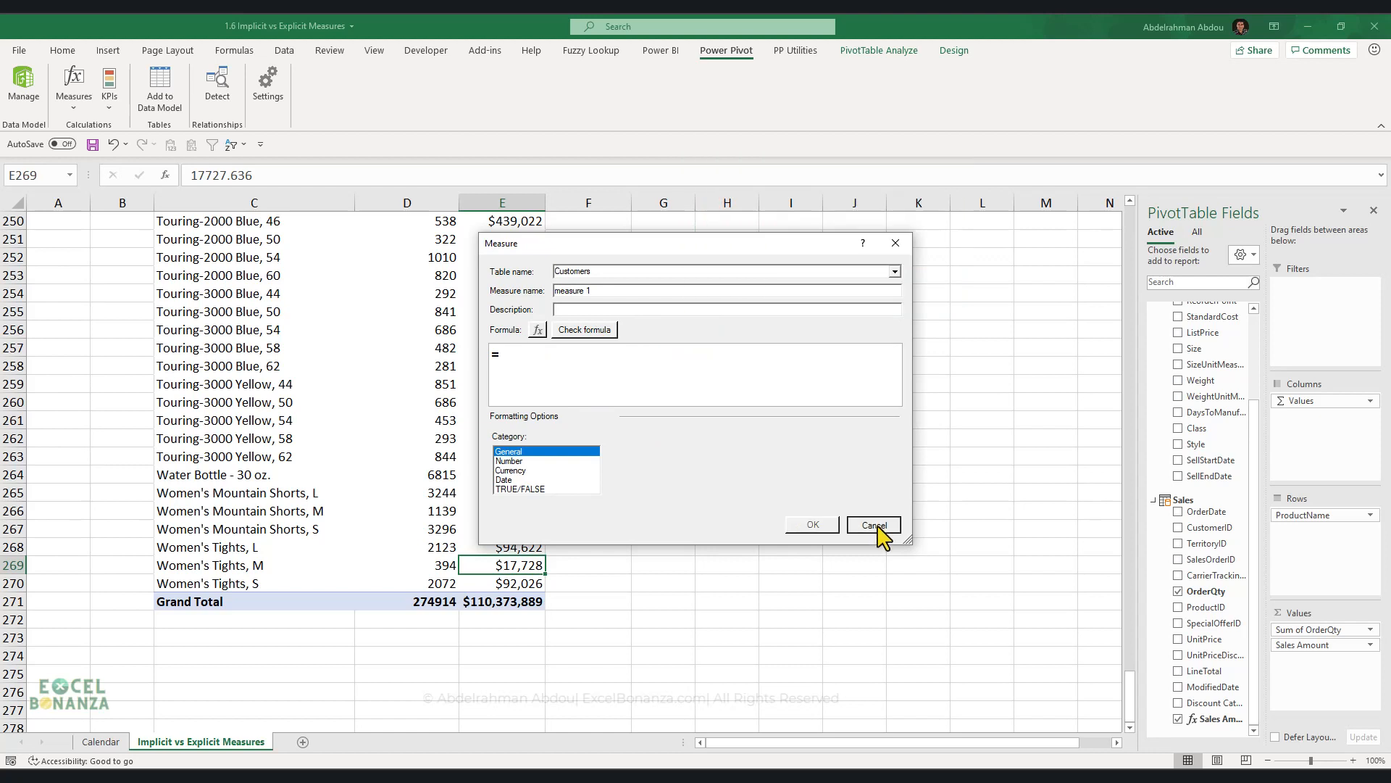
Cancel the Measure dialog without creating a measure, returning to the PivotTable
click(871, 525)
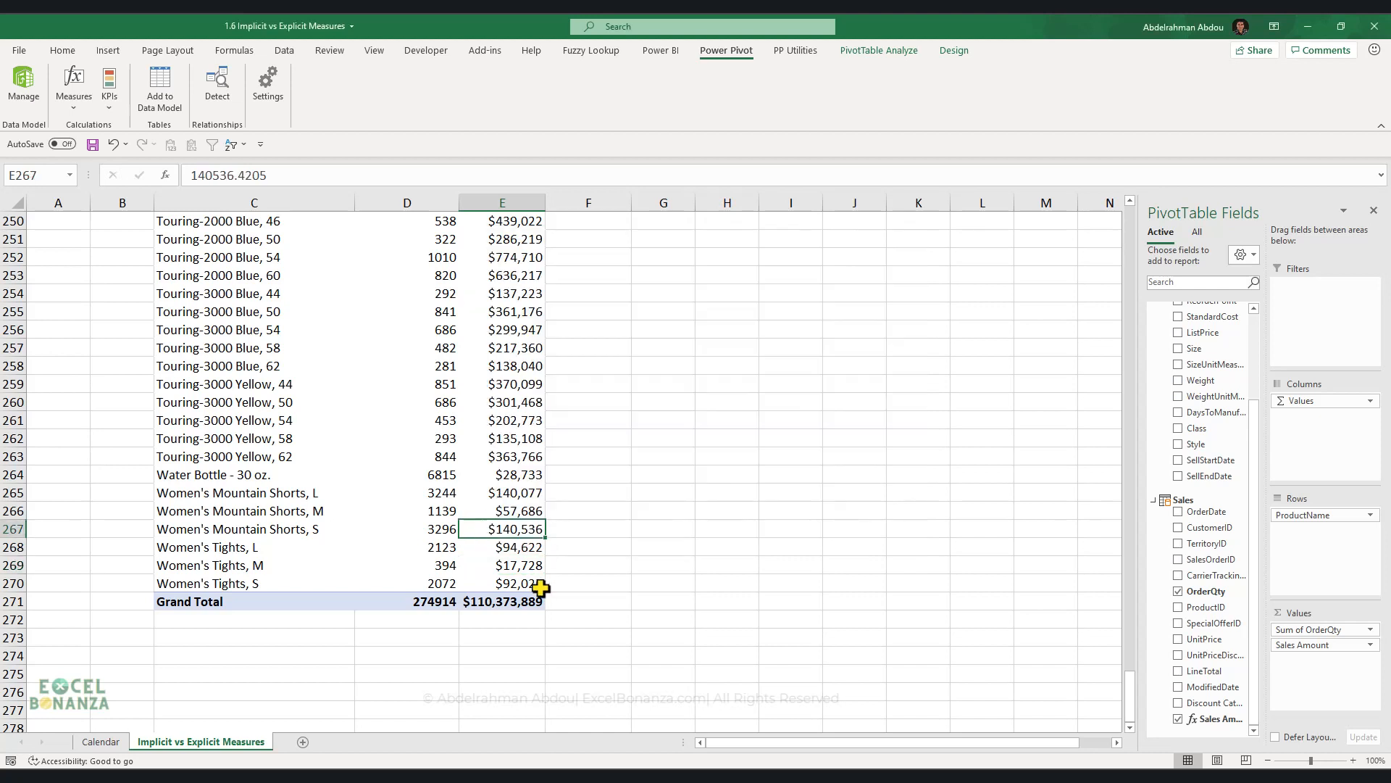
mouse_move(540, 587)
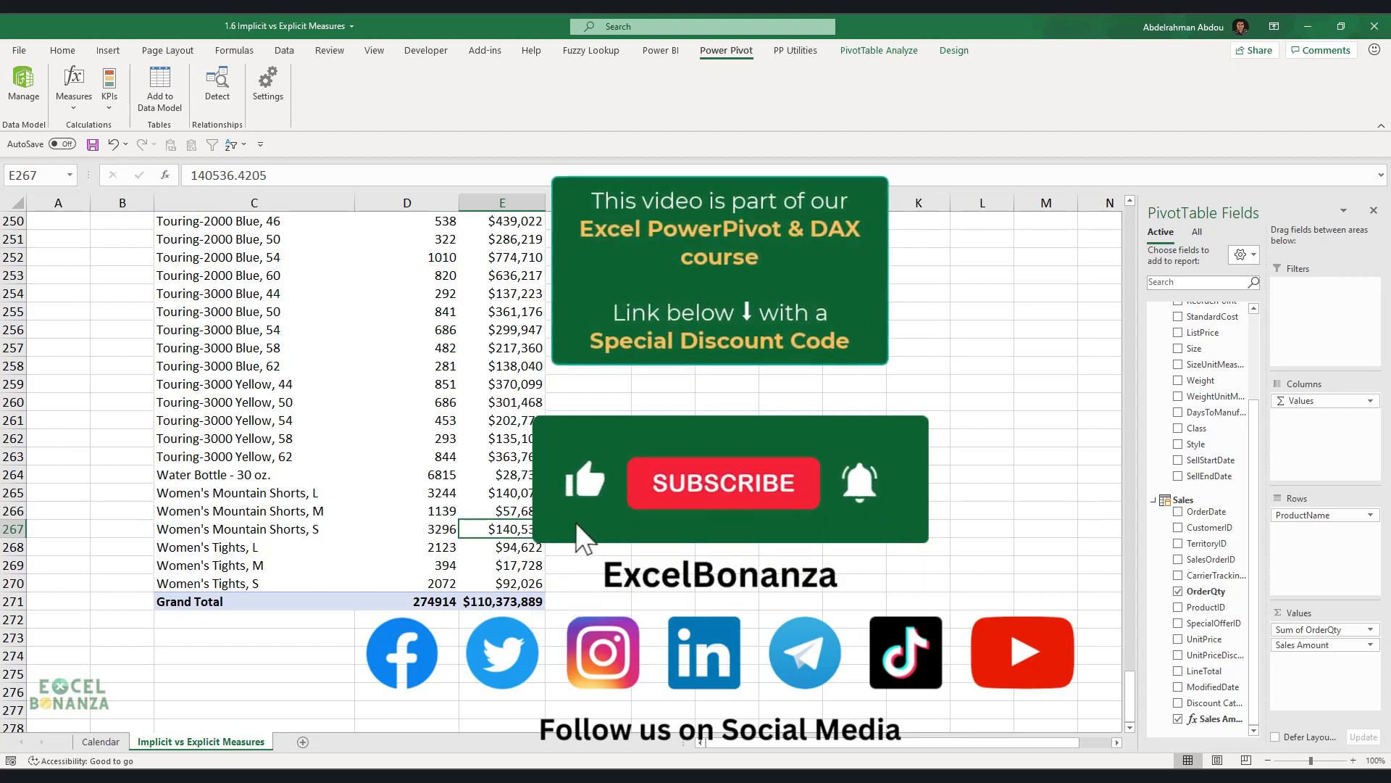
click(723, 483)
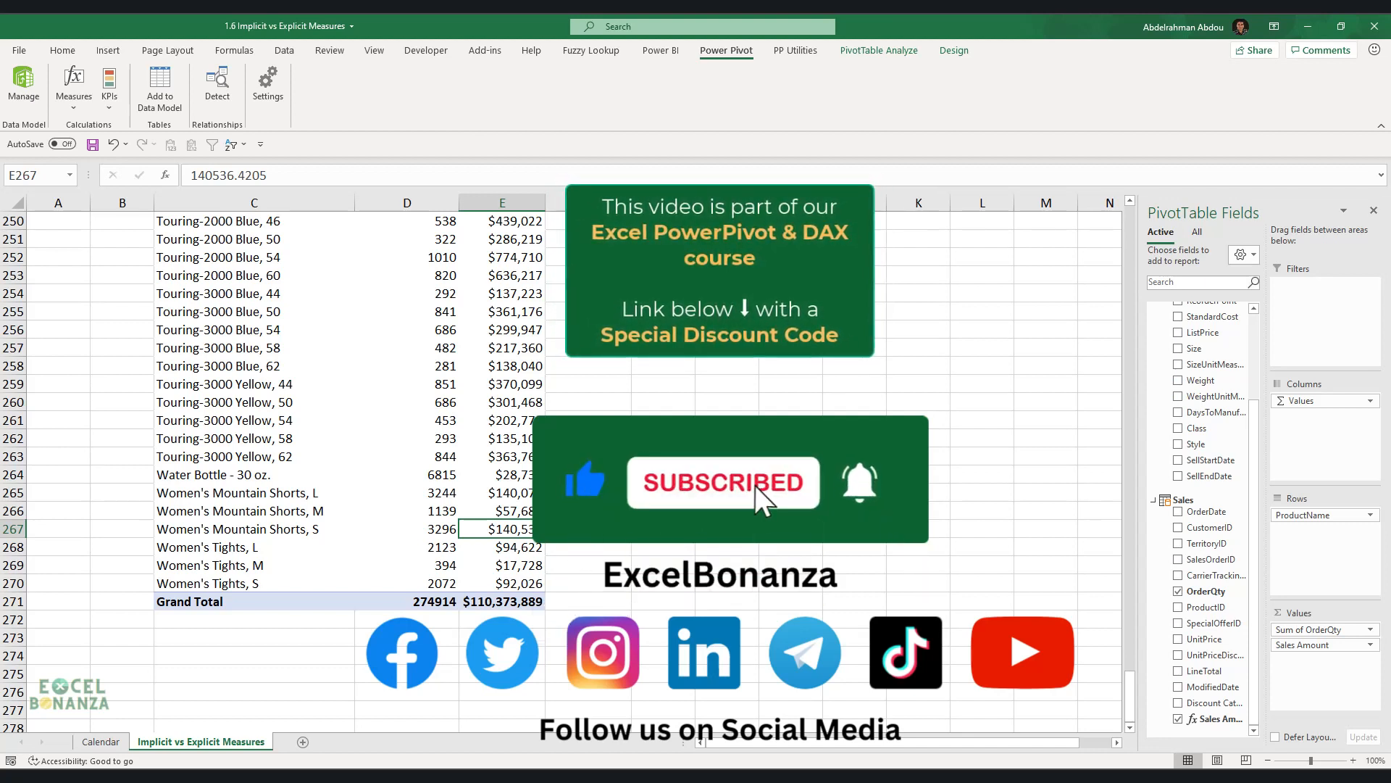